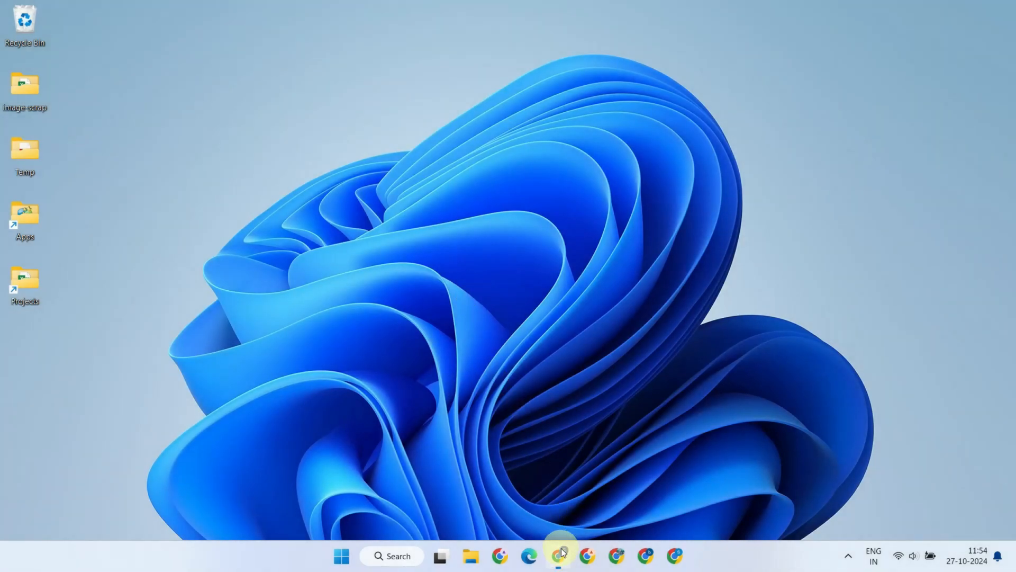
Step: Fill in the Databricks trial form with 'data', job title 'trainer' and country New Zealand, then continue
click(556, 555)
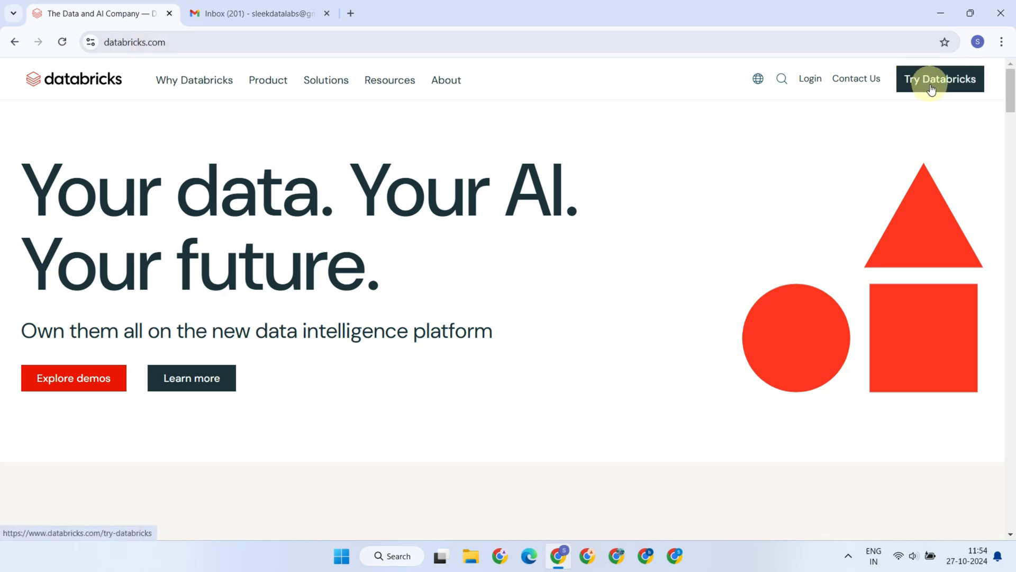
click(939, 79)
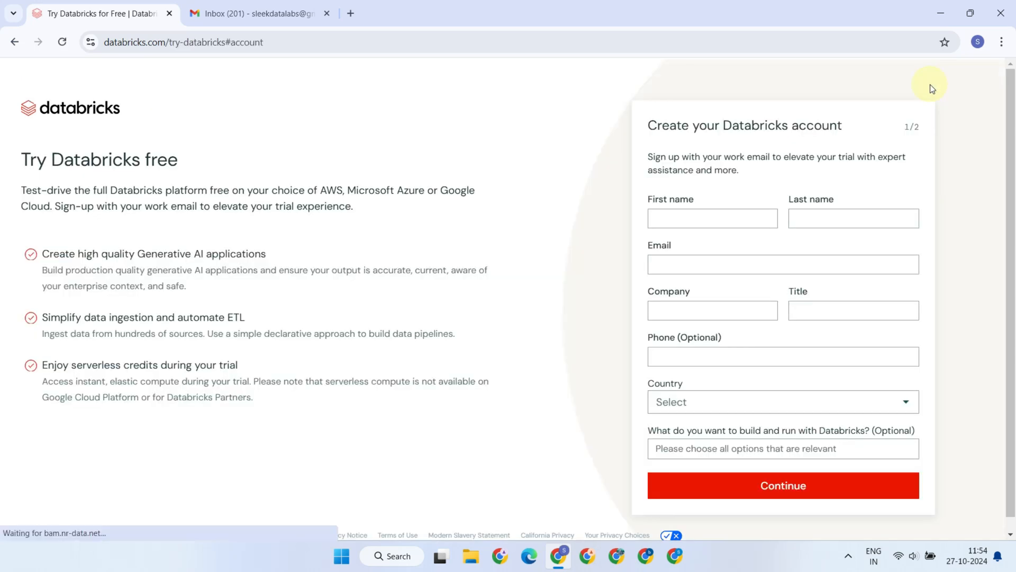
text(data)
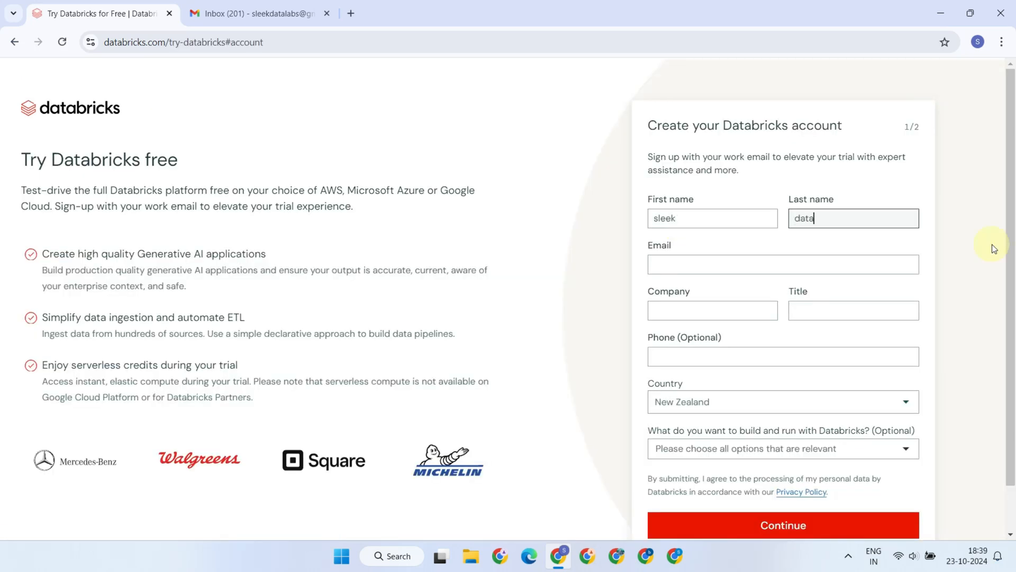
click(852, 310)
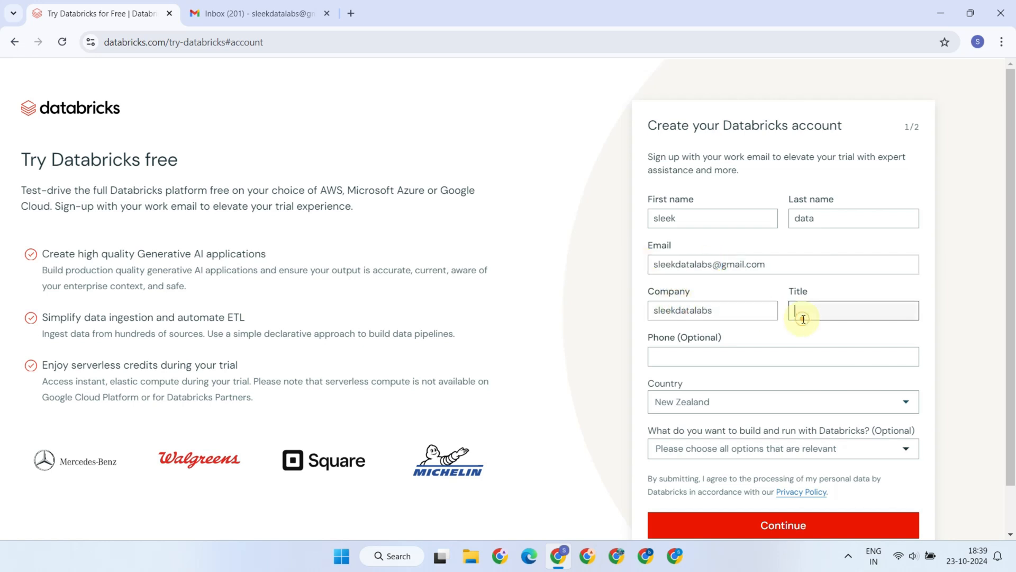
text(trainer)
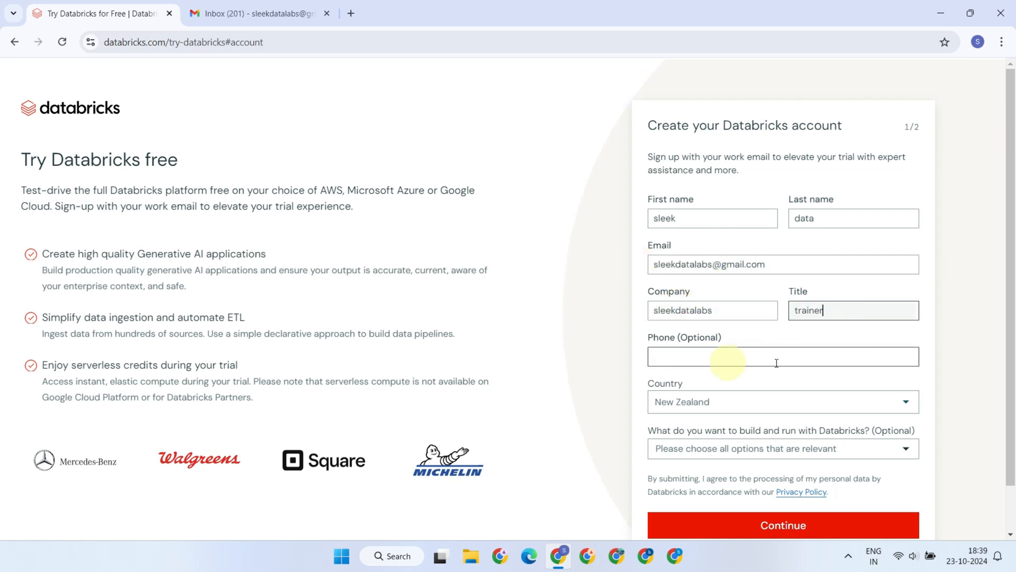
scroll(down, 3)
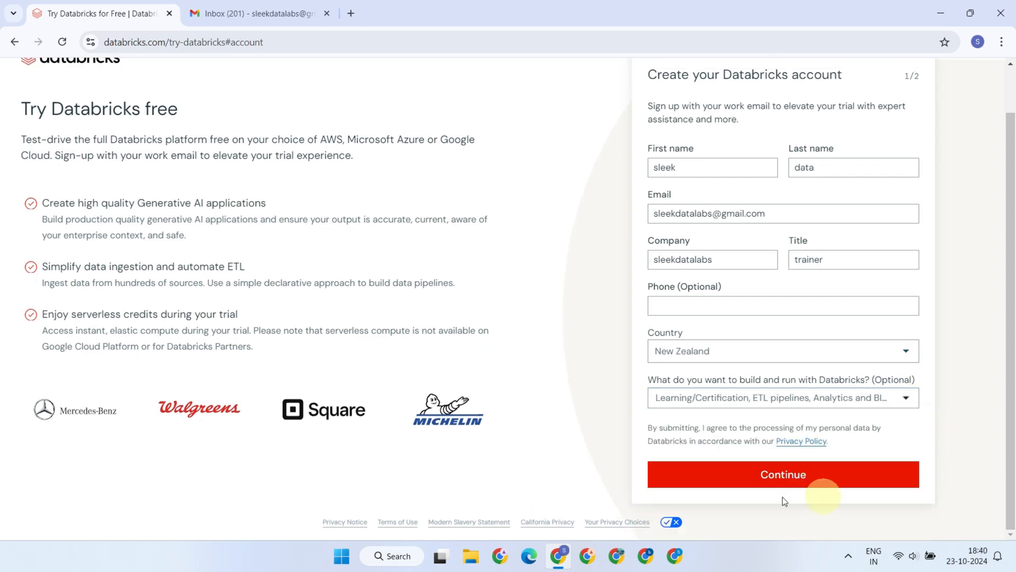
click(782, 473)
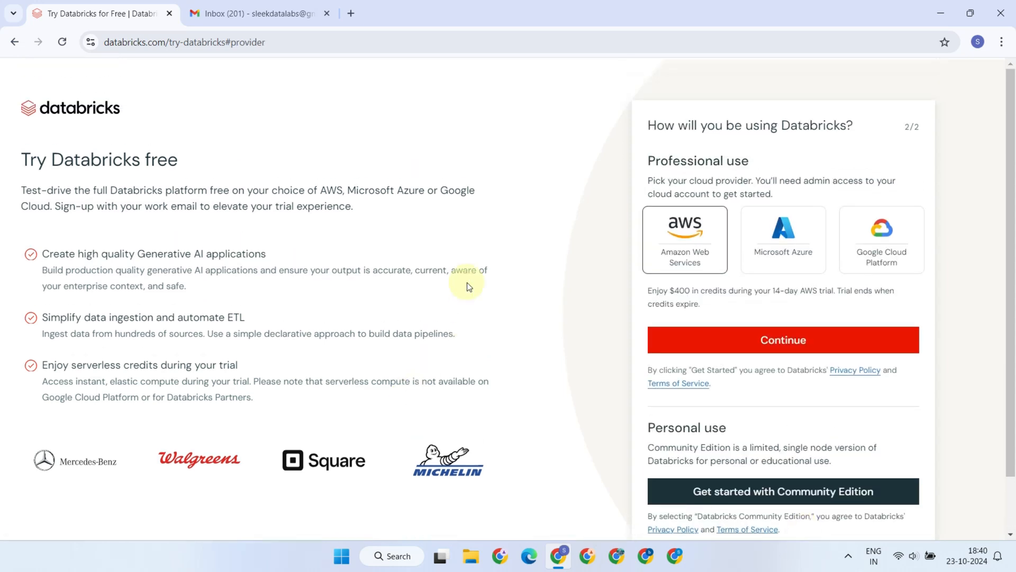
mouse_move(890, 213)
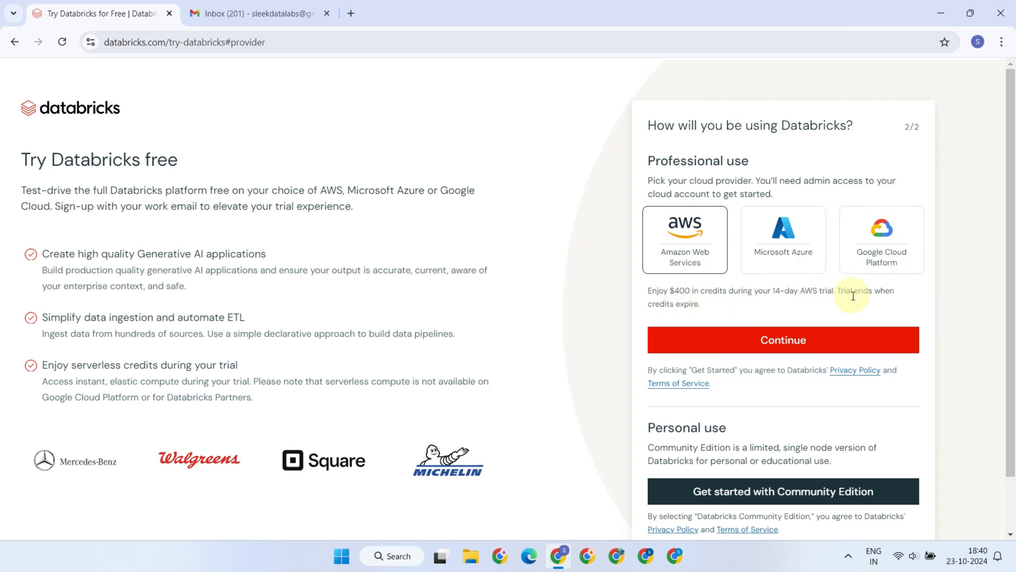
scroll(down, 3)
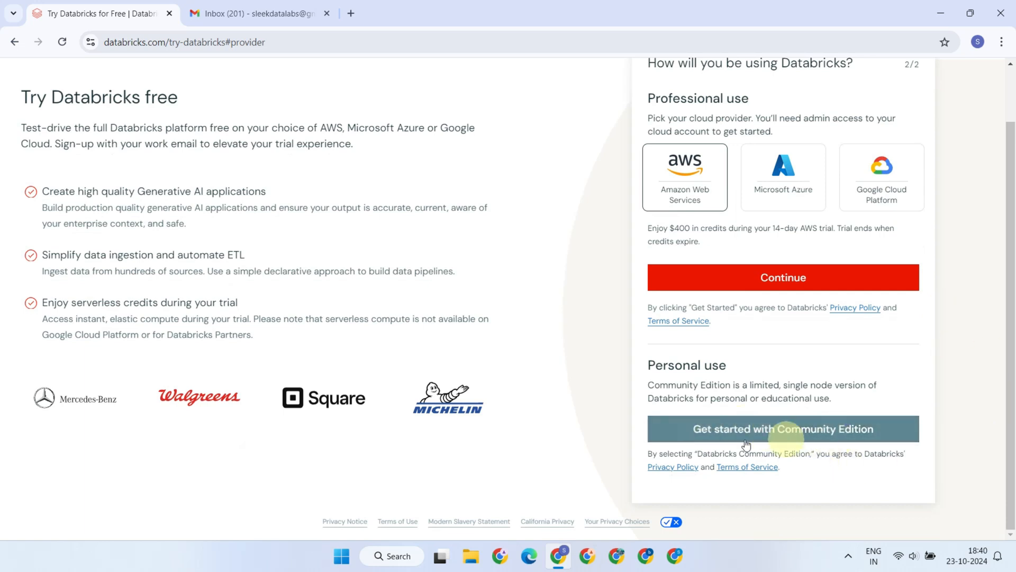
mouse_move(863, 472)
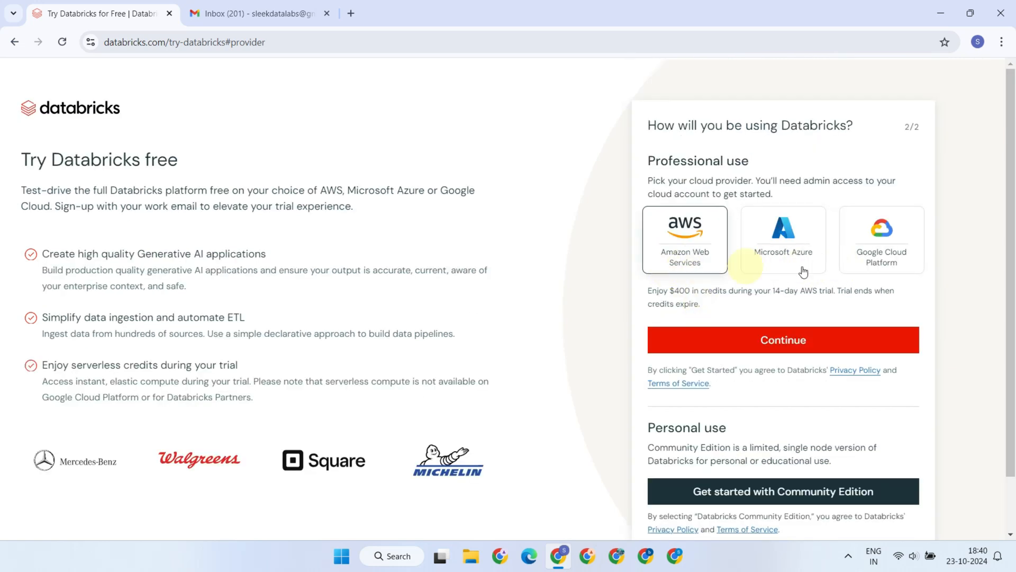
mouse_move(810, 275)
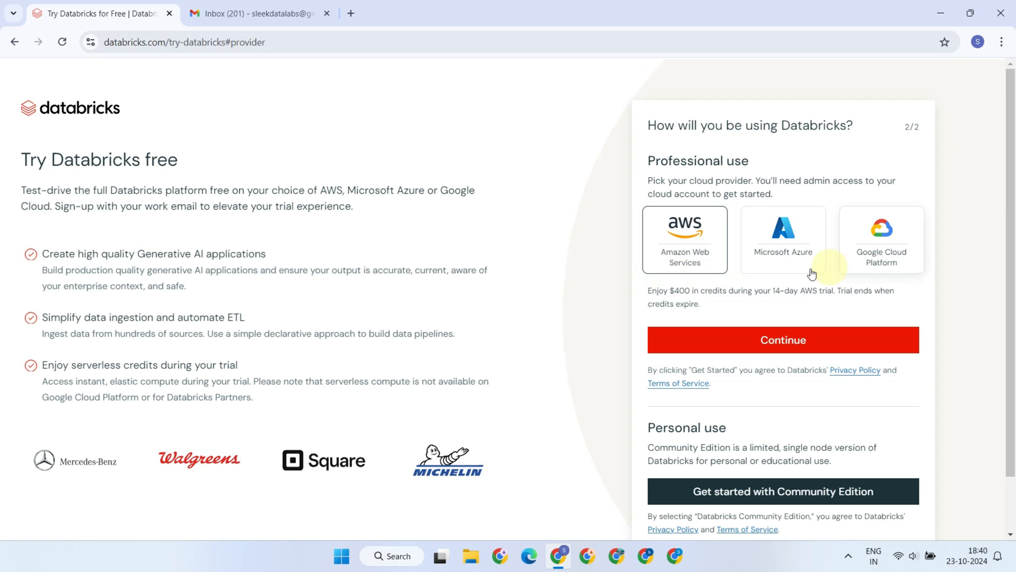
scroll(down, 3)
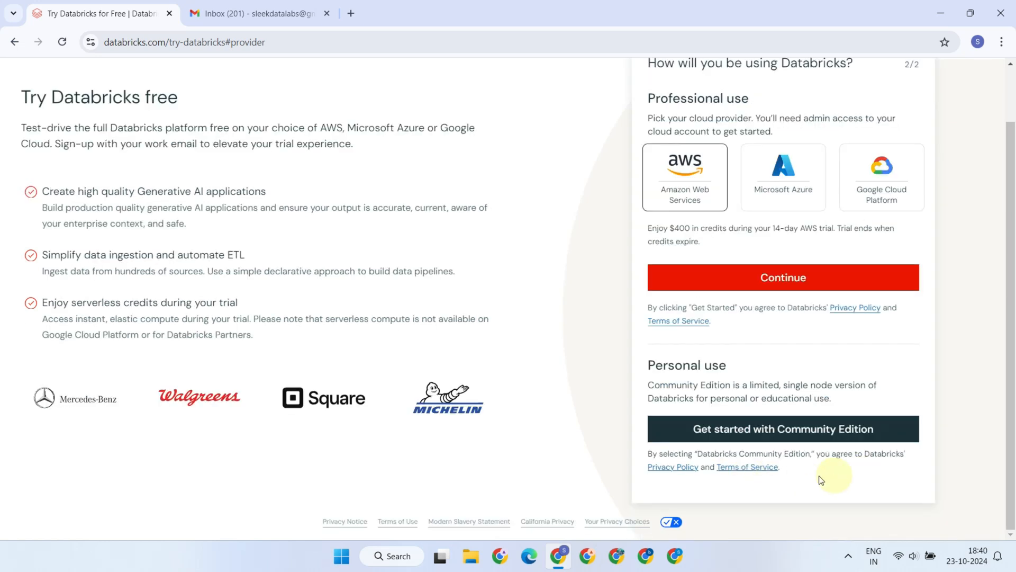
mouse_move(861, 478)
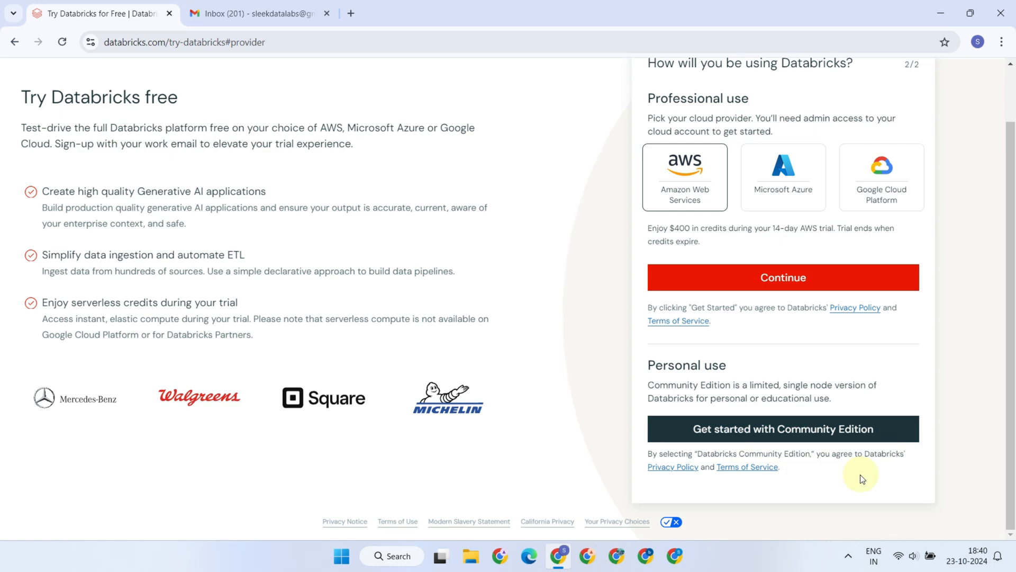
Step: Choose Community Edition and solve the rotation verification puzzle to reach the validate-email page
click(783, 429)
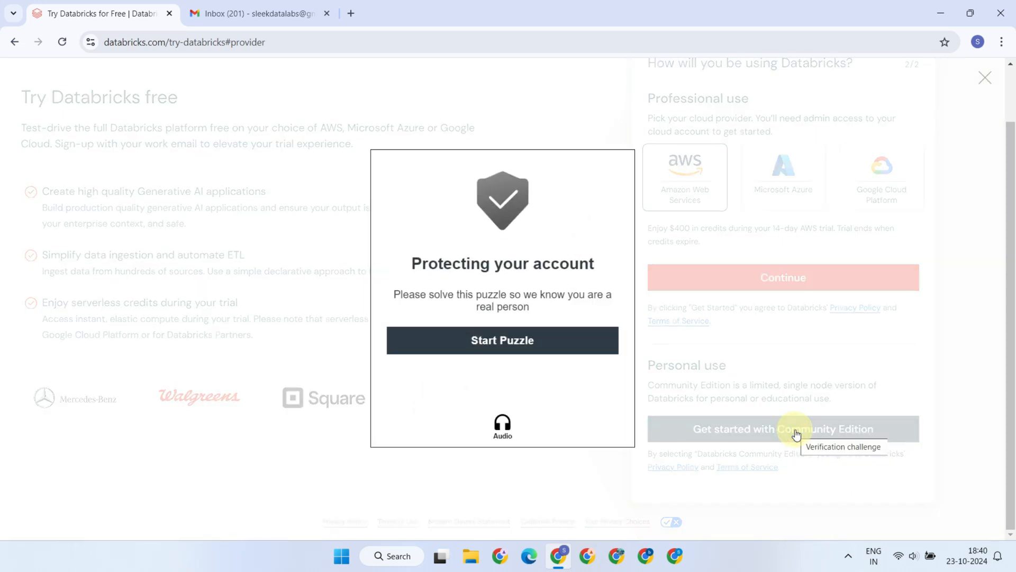
click(502, 340)
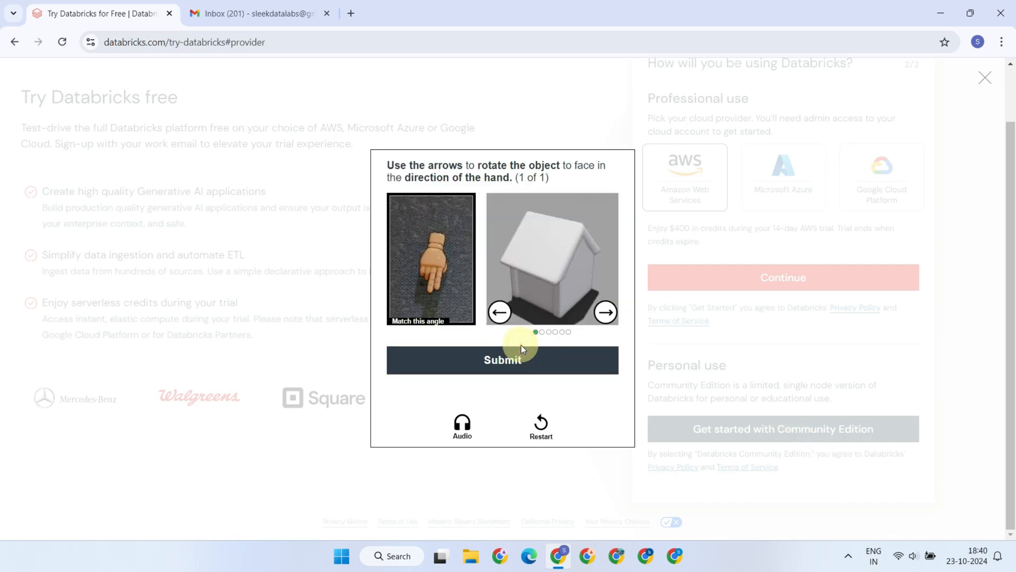
click(605, 312)
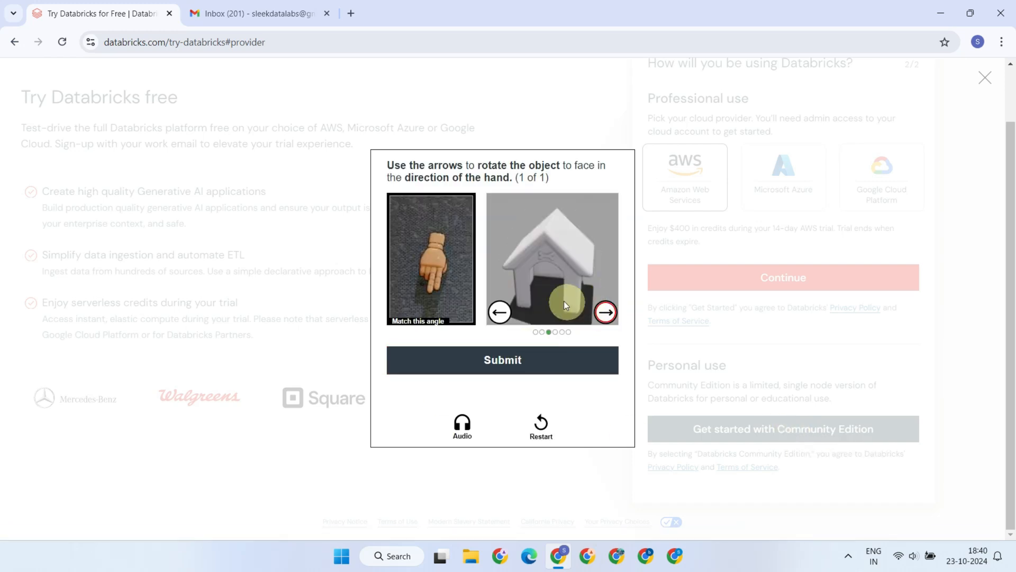
click(502, 360)
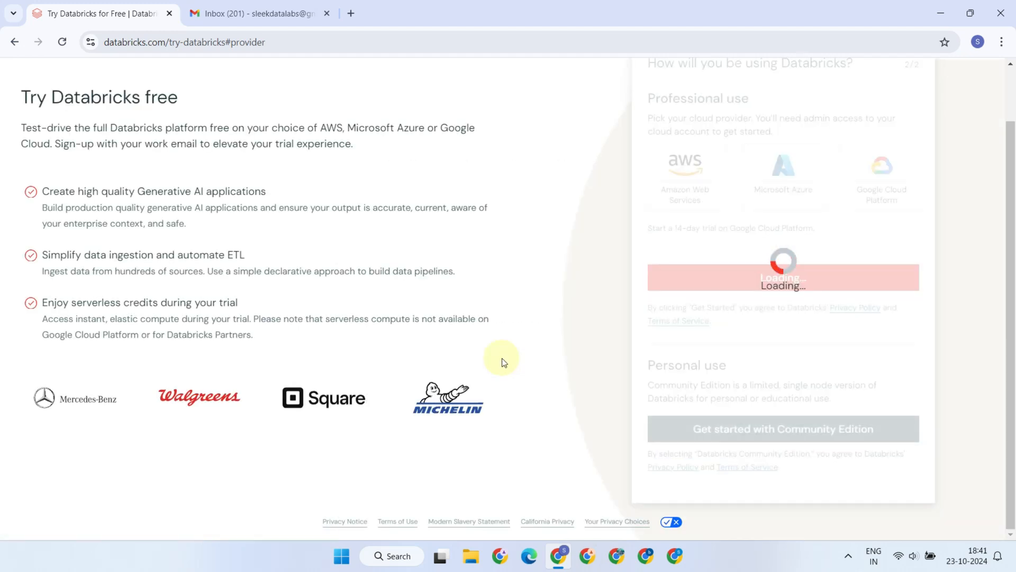
click(782, 428)
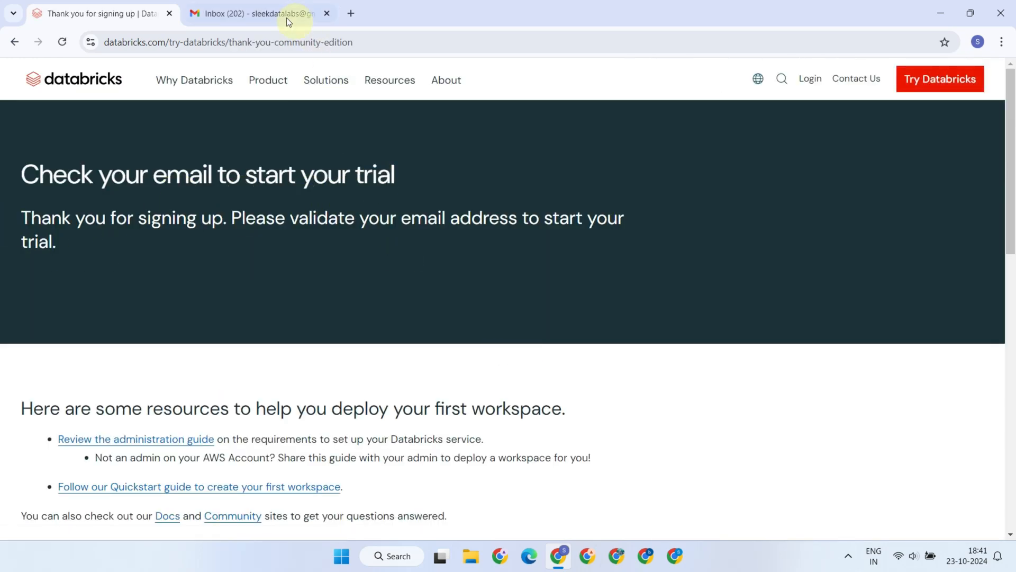
Step: Follow the Databricks welcome email's link in Gmail and set a new account password
click(253, 13)
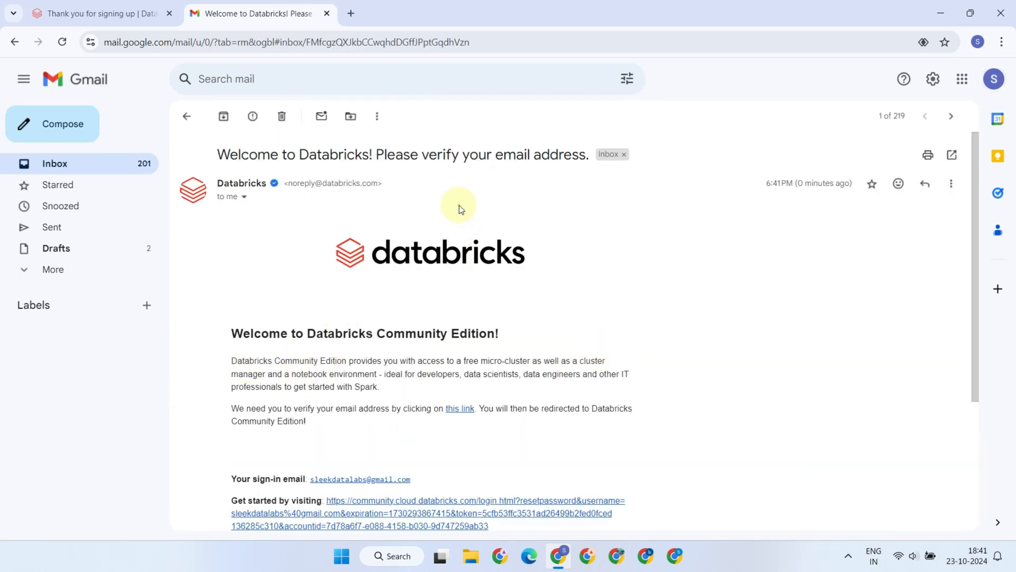
mouse_move(327, 483)
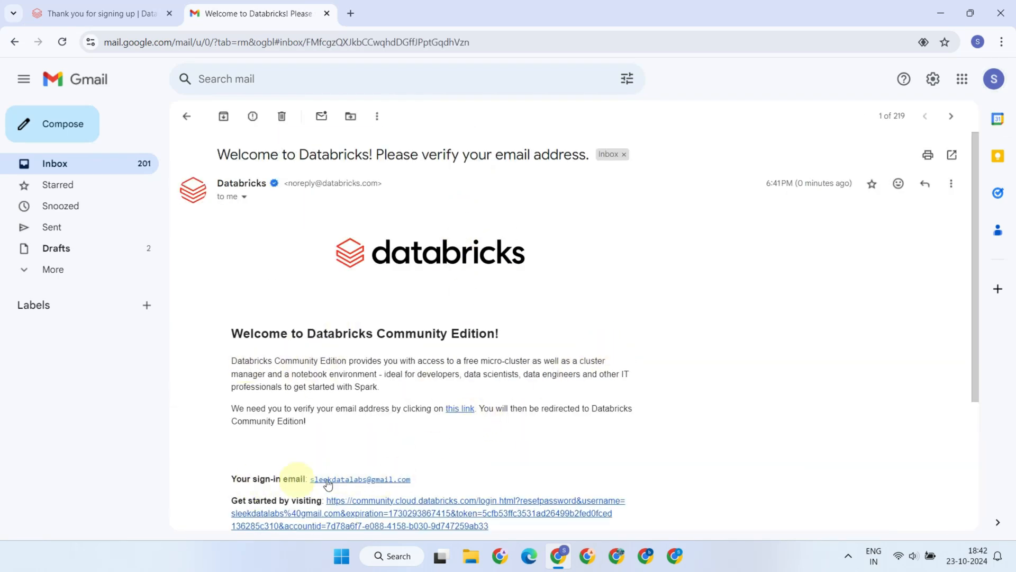
mouse_move(390, 483)
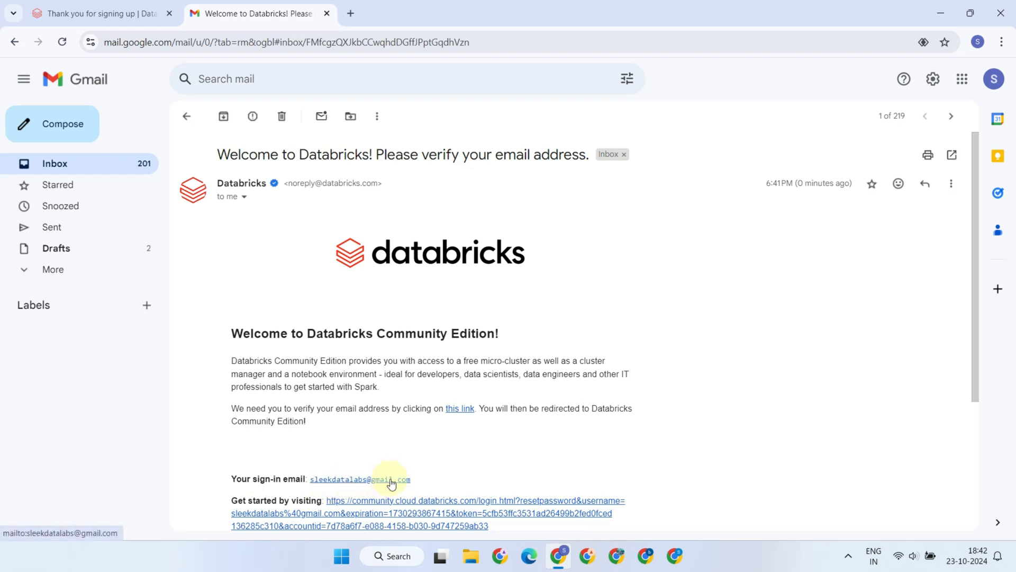
mouse_move(468, 421)
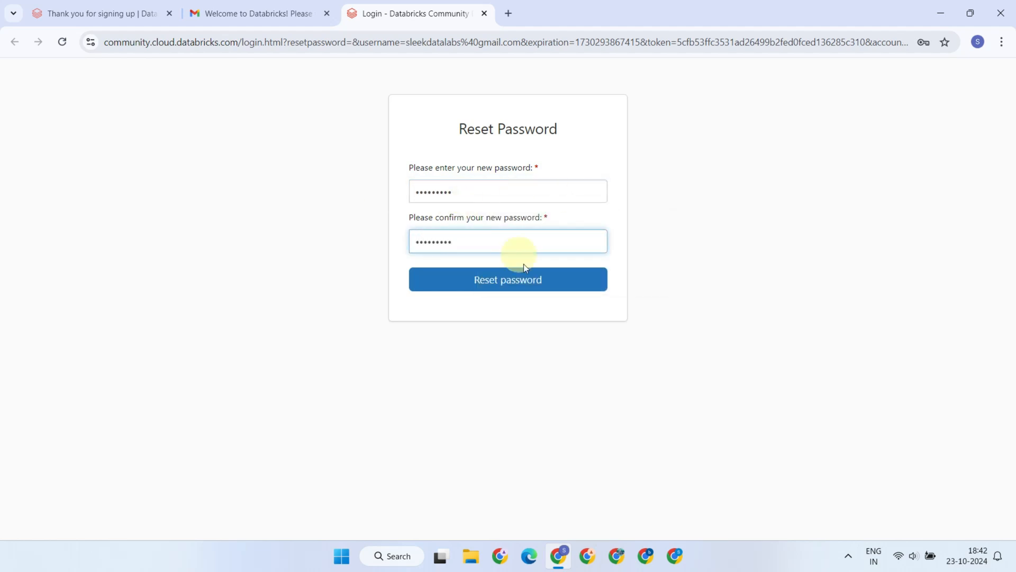
click(508, 280)
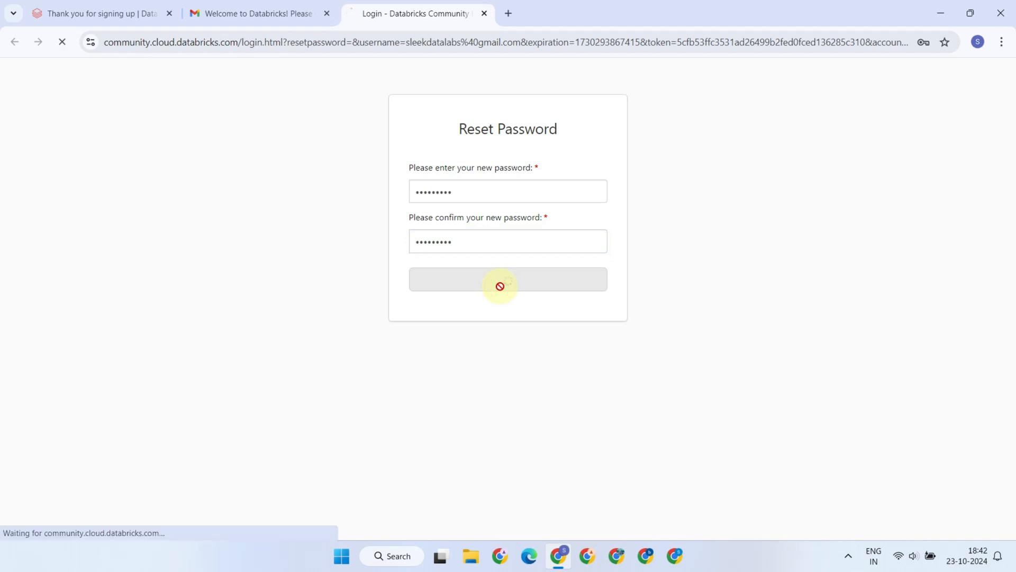
click(507, 279)
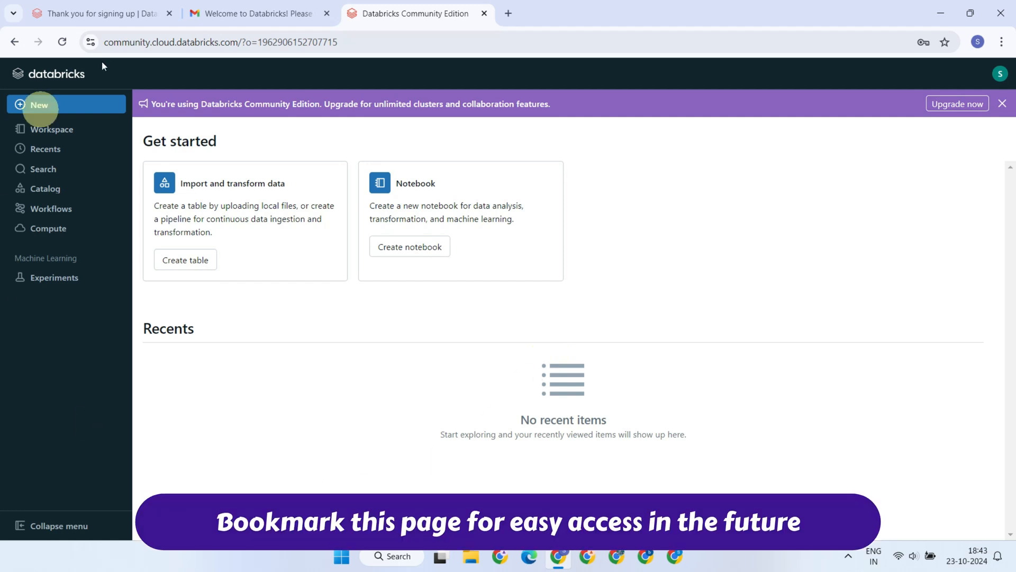
mouse_move(853, 208)
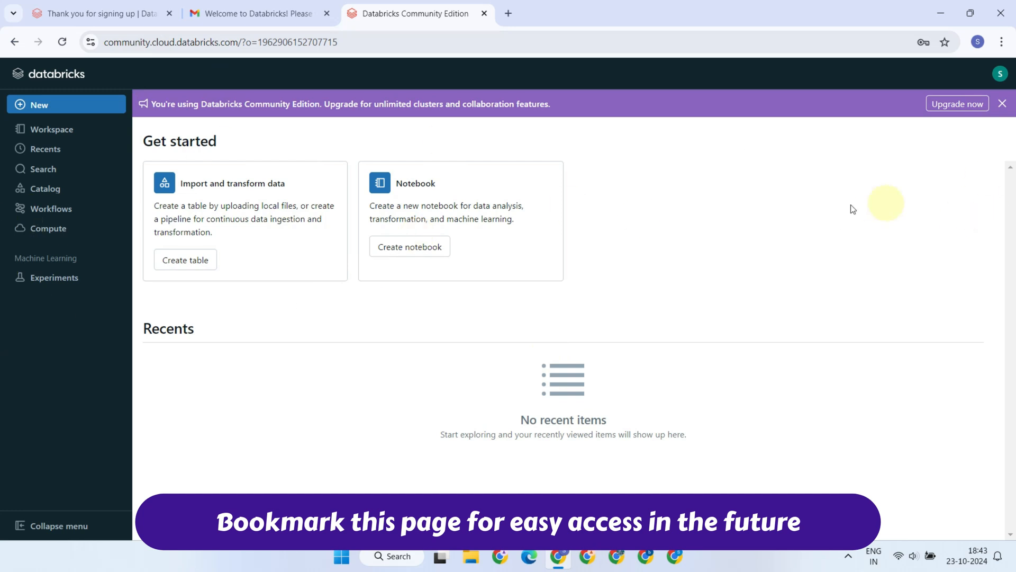
Step: Browse Workspace, Recents, Search, Catalog and Workflows, ending on the empty Compute page
click(1001, 104)
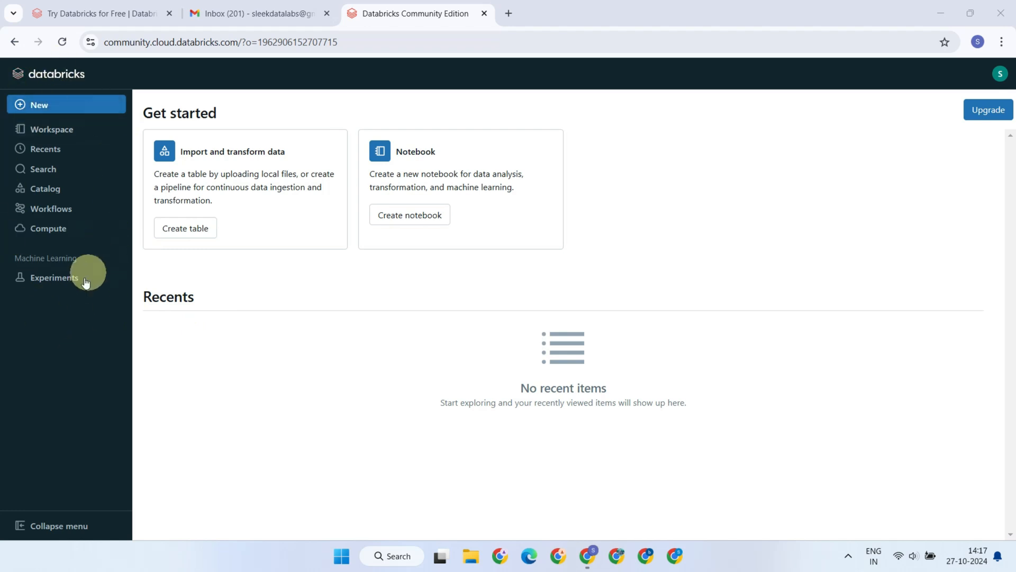
click(51, 129)
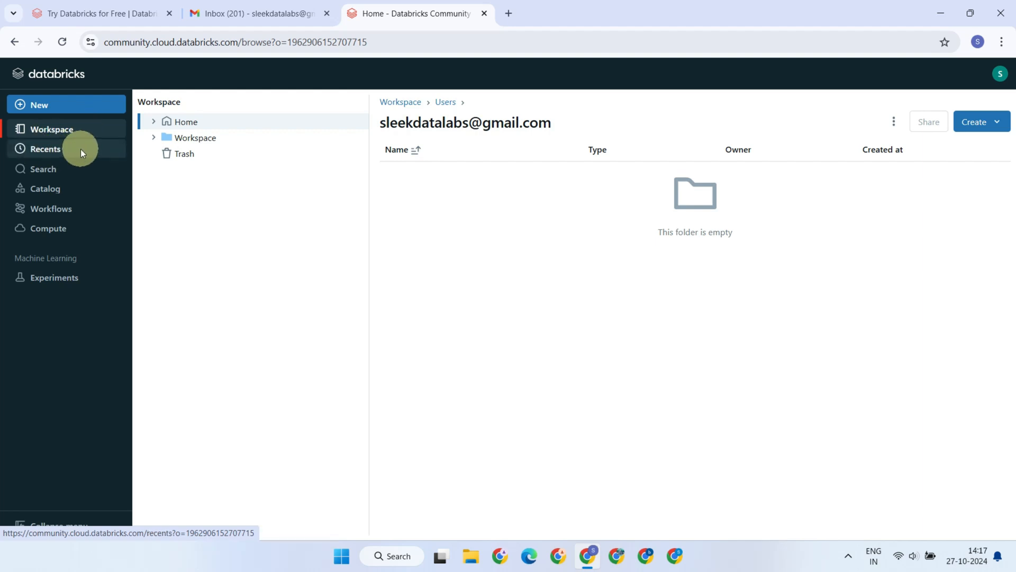
click(45, 148)
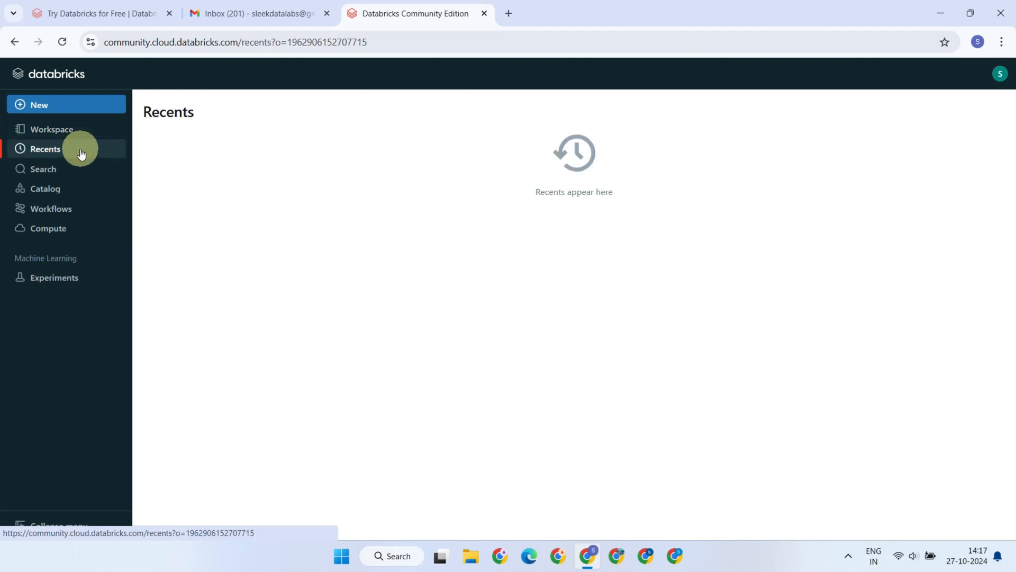
click(43, 170)
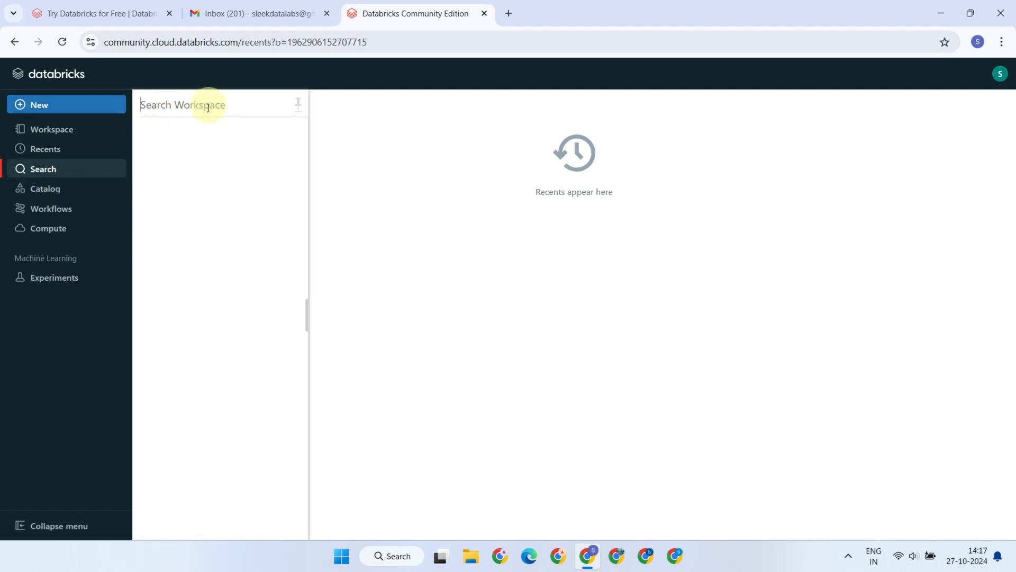
click(45, 188)
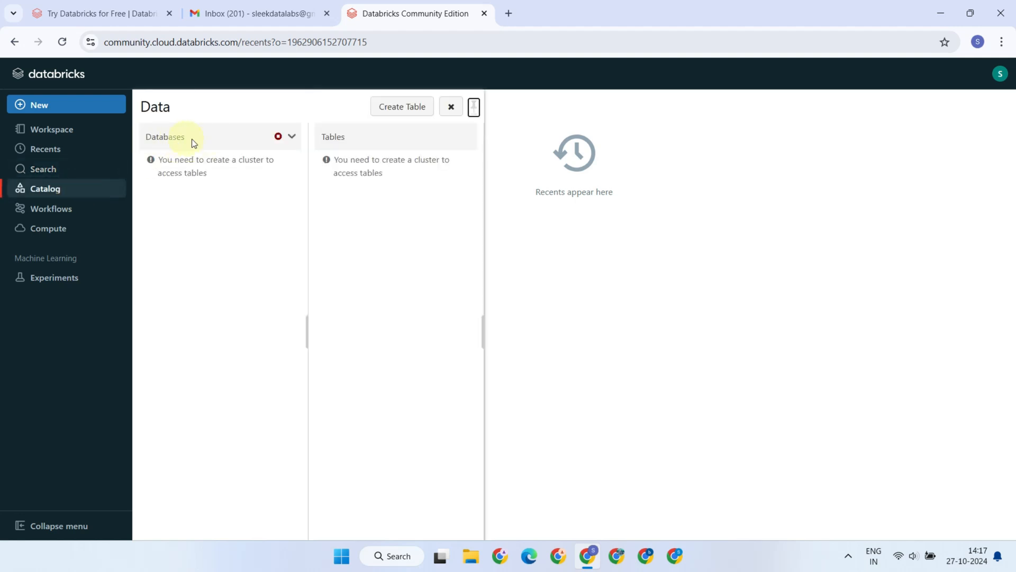
mouse_move(208, 143)
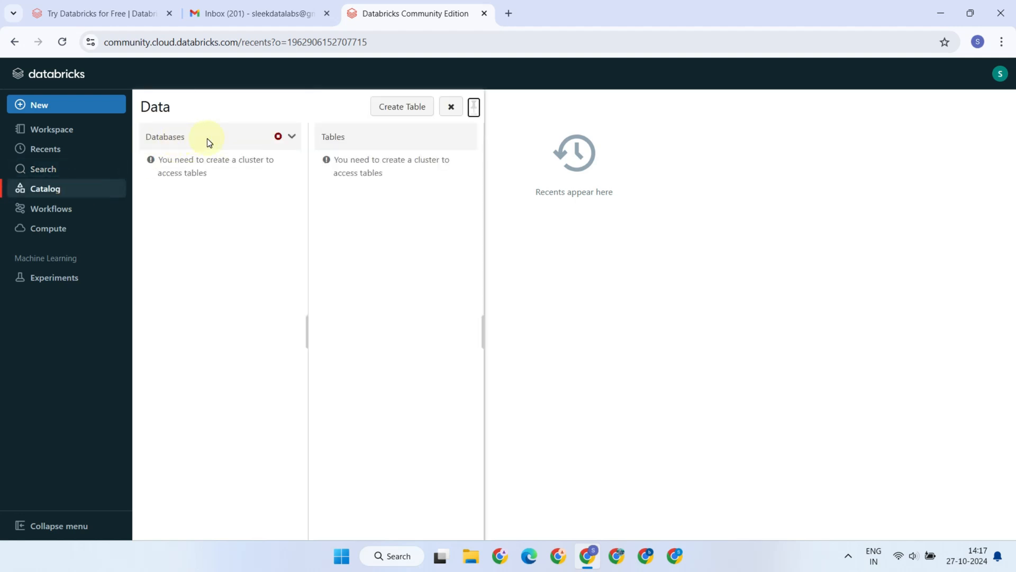
click(51, 209)
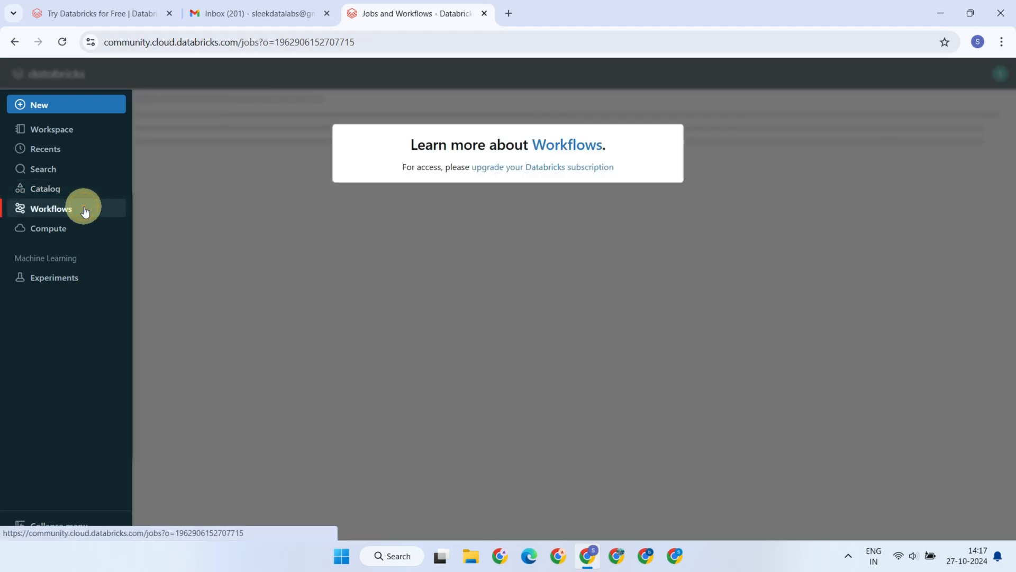
mouse_move(217, 197)
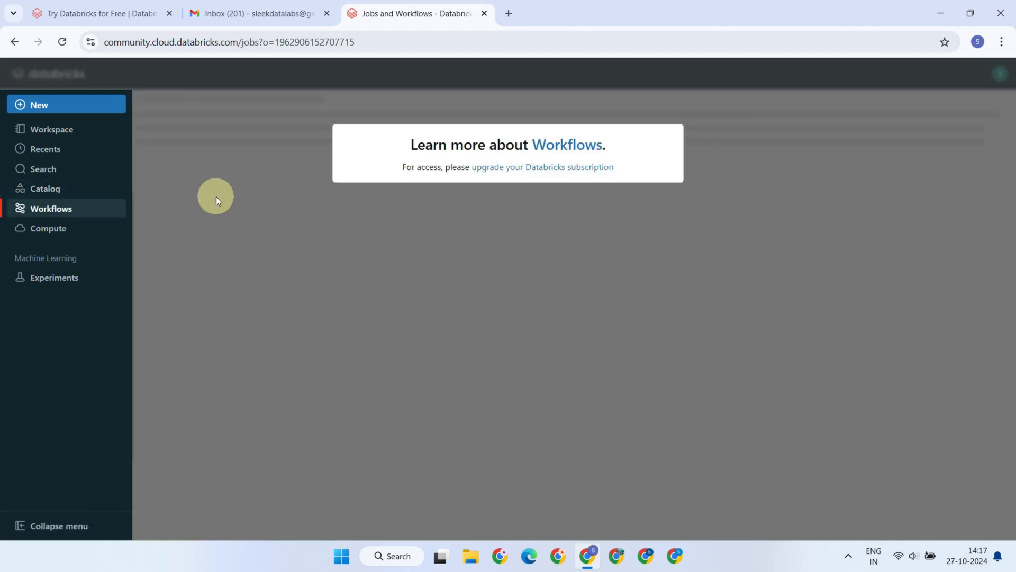
click(49, 229)
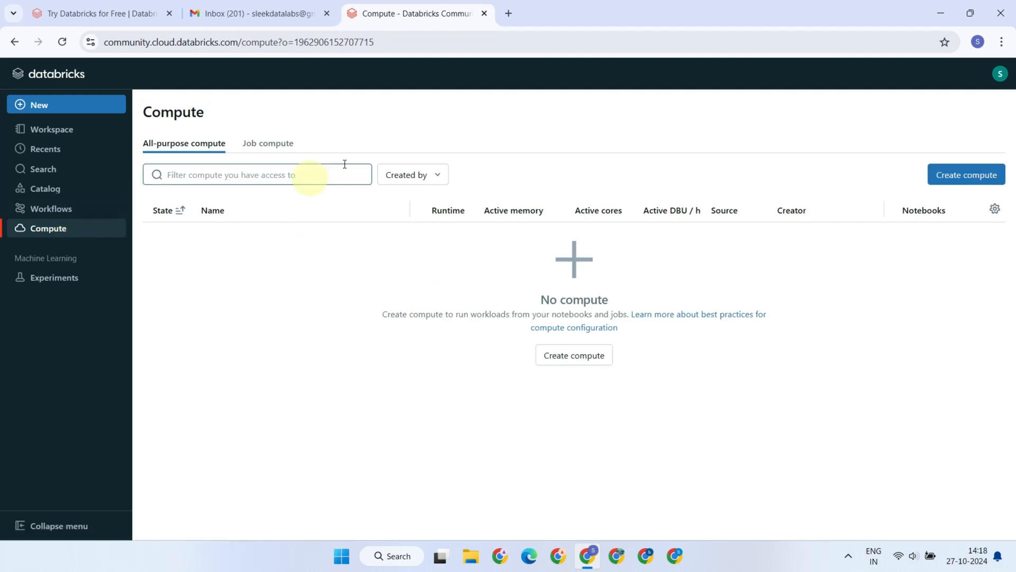
mouse_move(479, 289)
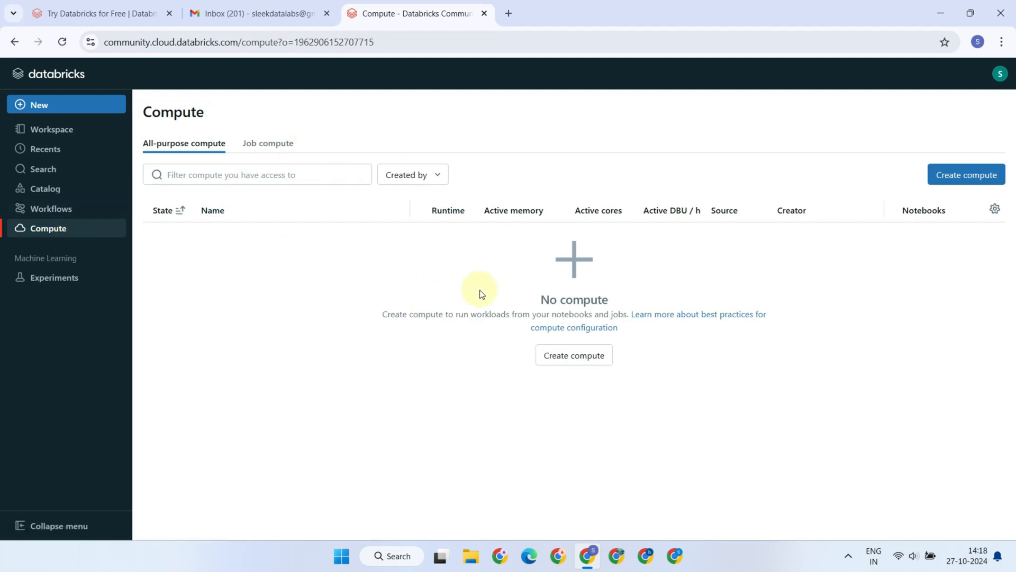
mouse_move(54, 278)
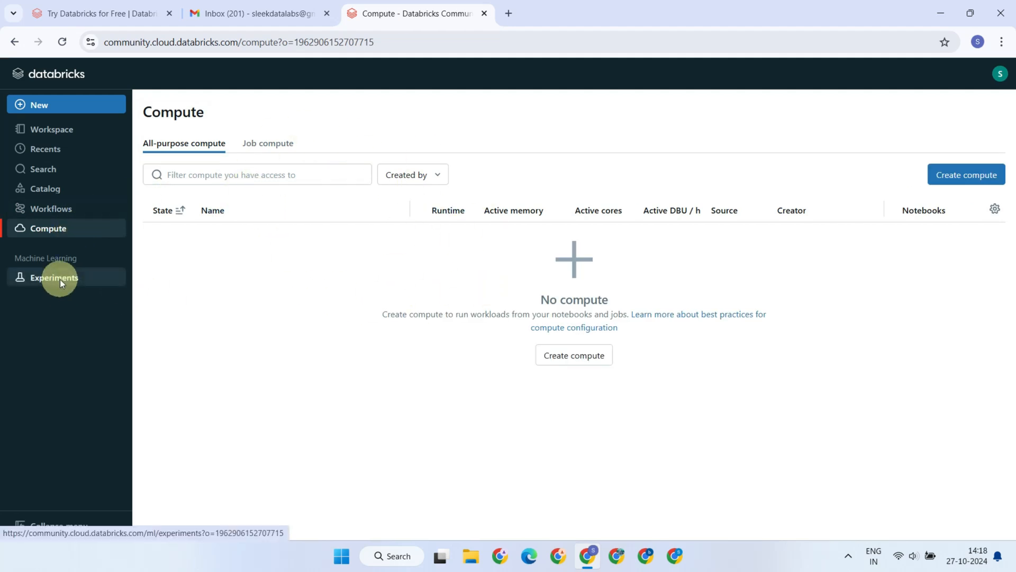
click(54, 277)
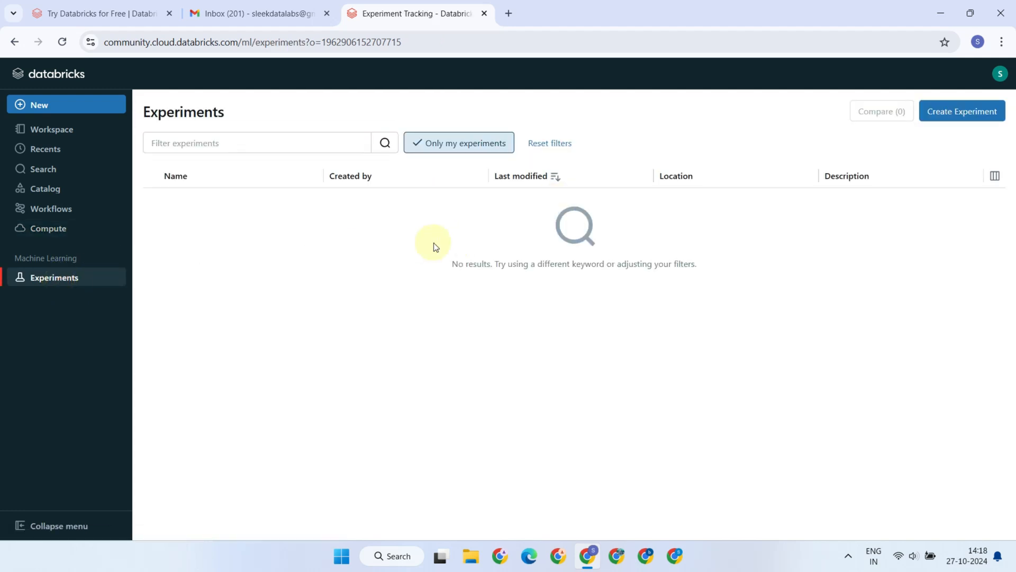
mouse_move(397, 246)
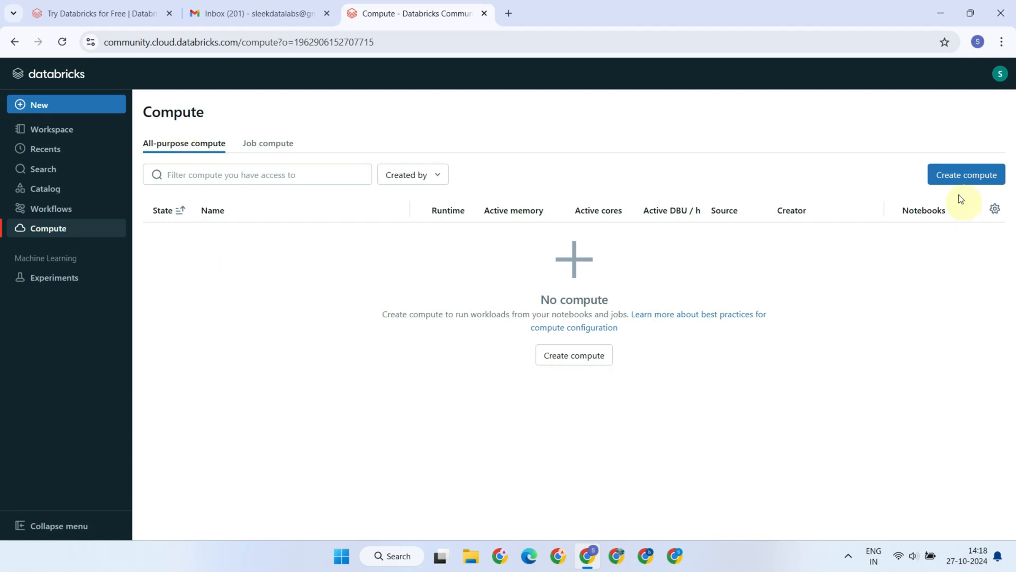
Step: Create the DeomCluster compute on runtime 15.4 LTS and let it start running
click(965, 174)
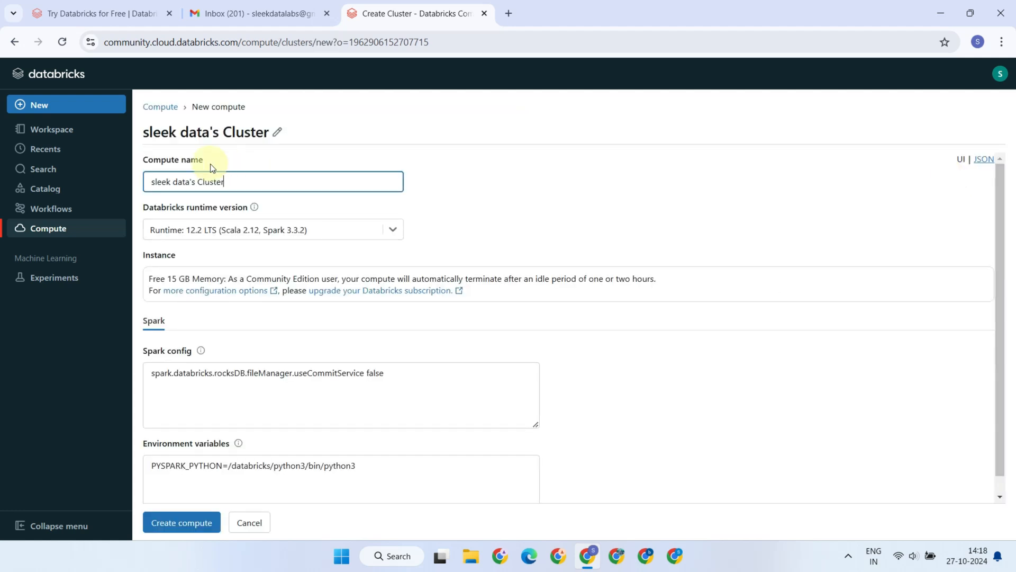
text(DCluster)
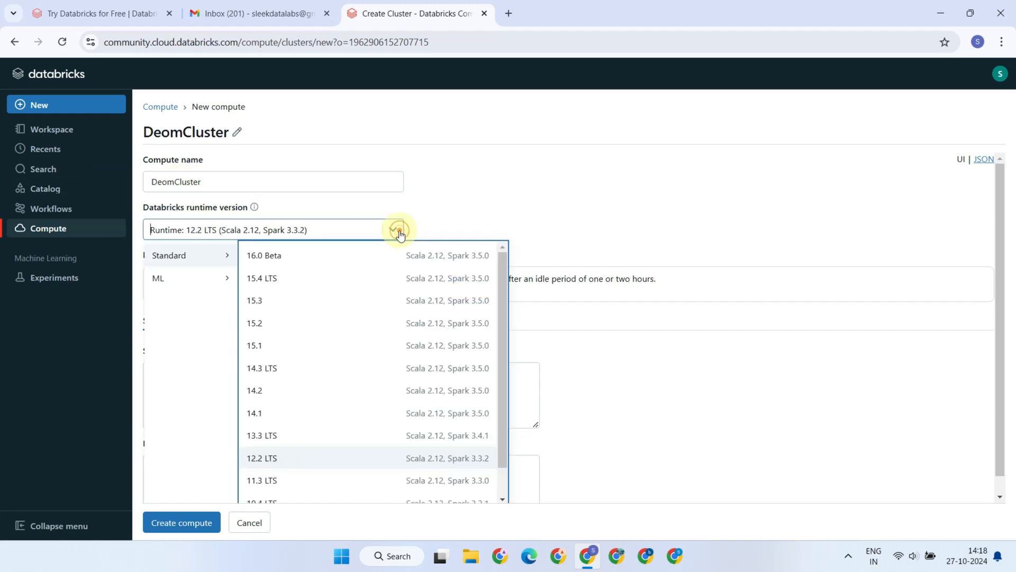
click(262, 277)
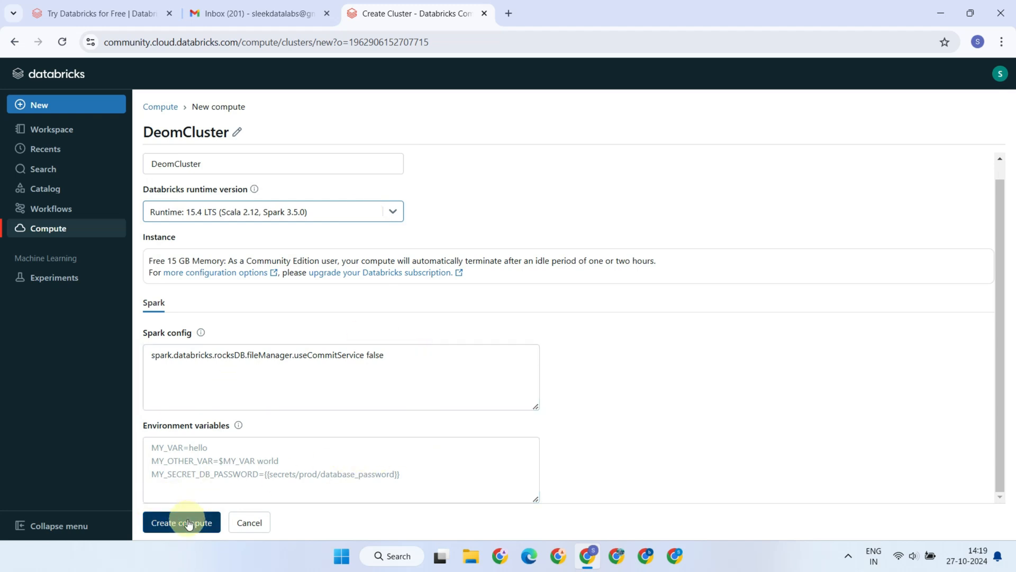
click(181, 522)
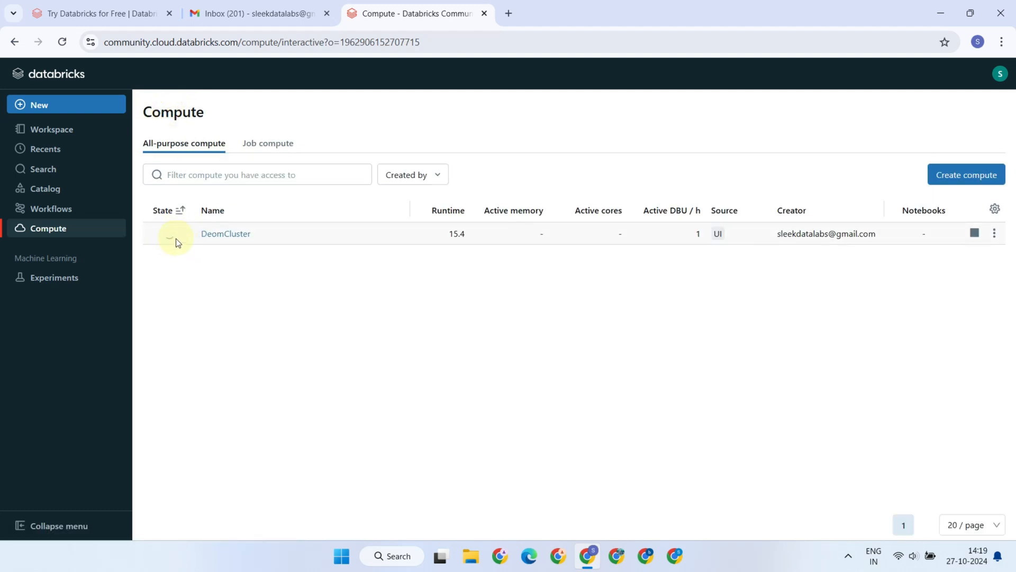
mouse_move(254, 277)
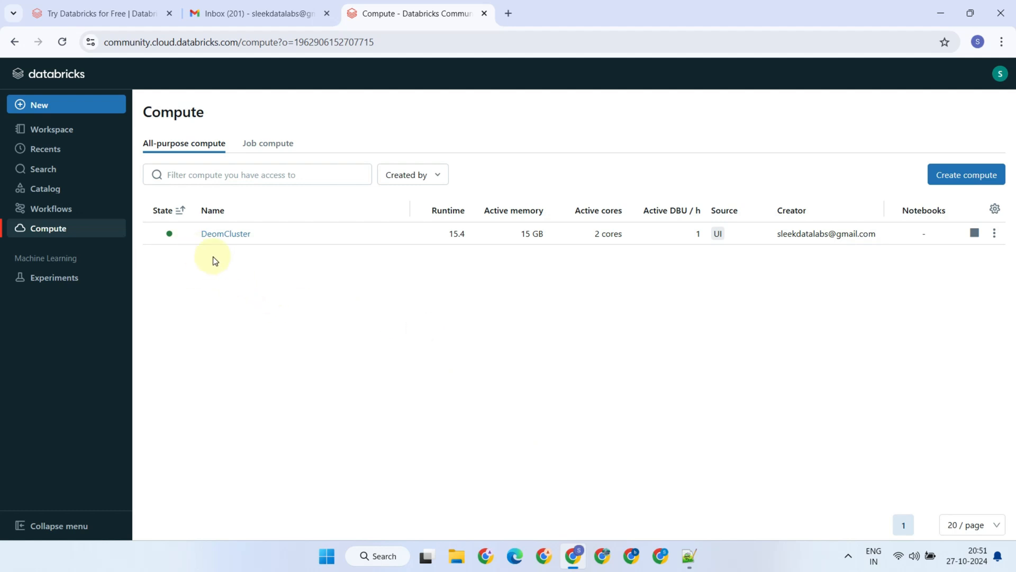
click(52, 129)
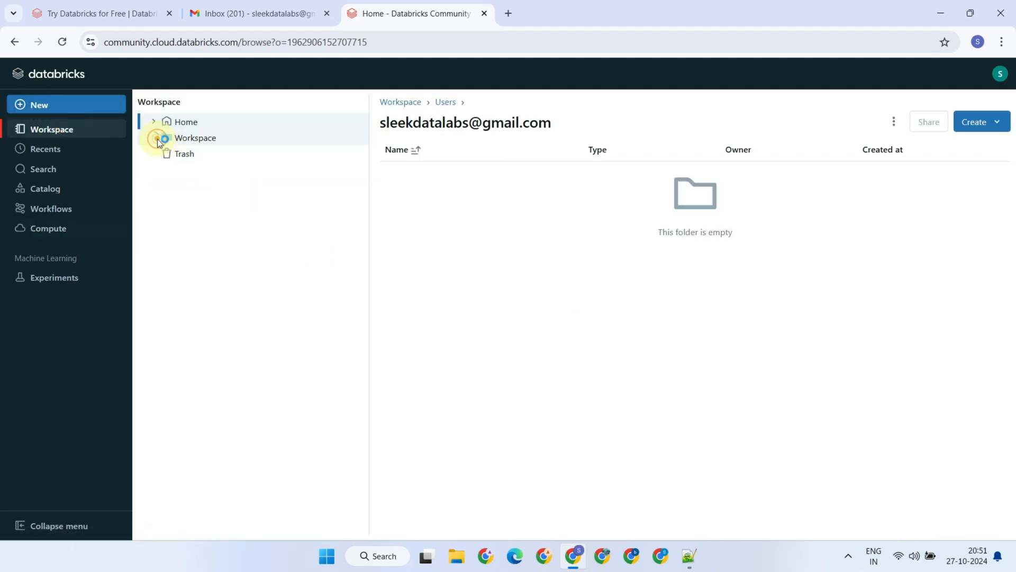
Step: Expand the Workspace tree through Shared and Users and open the personal user folder
click(195, 137)
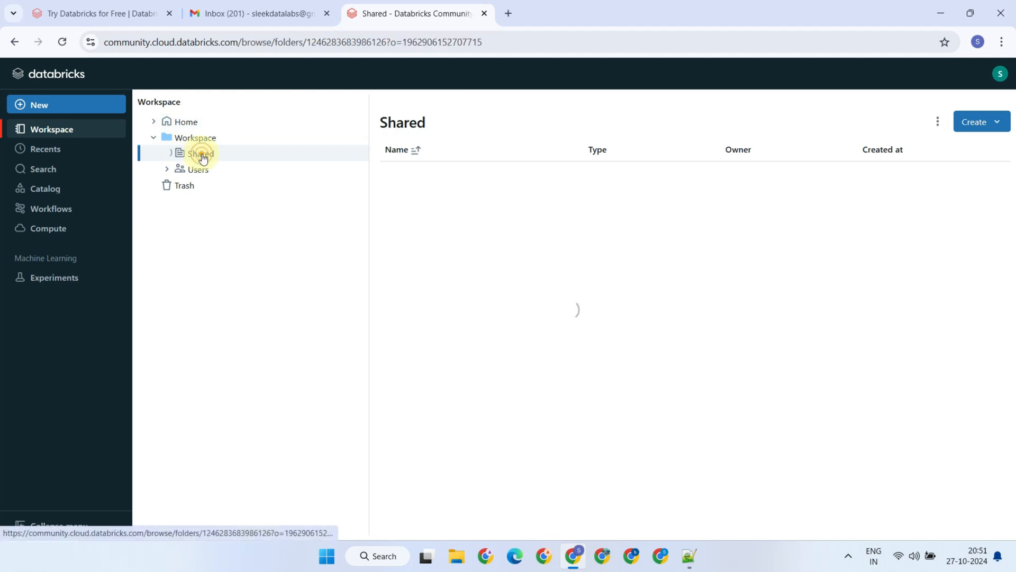
click(200, 154)
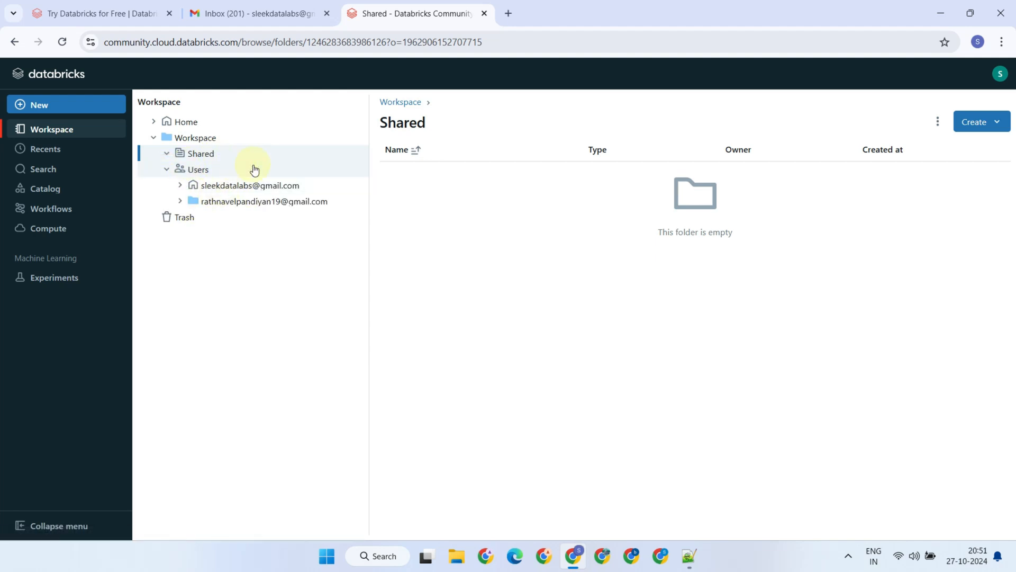
click(249, 186)
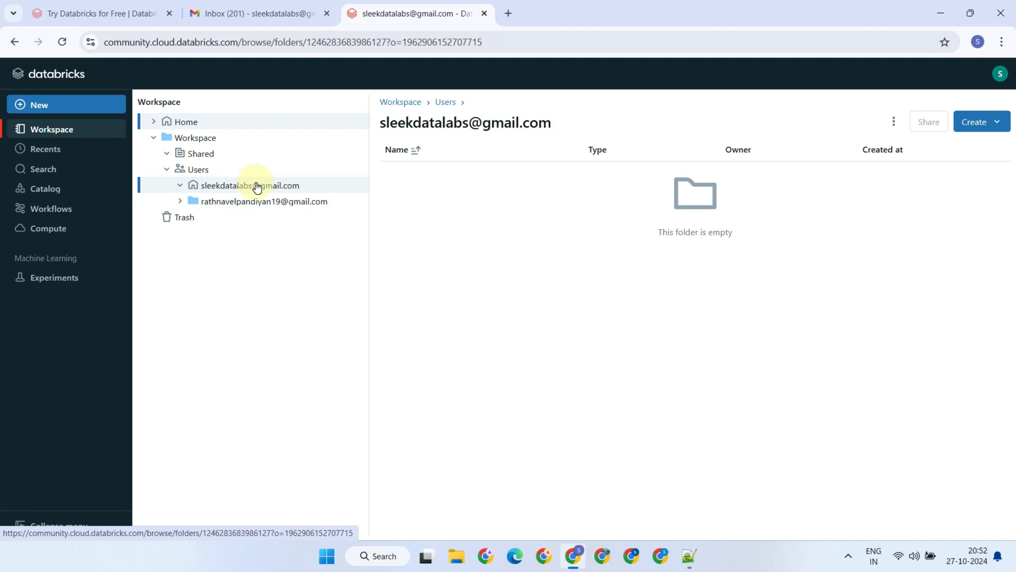
mouse_move(450, 239)
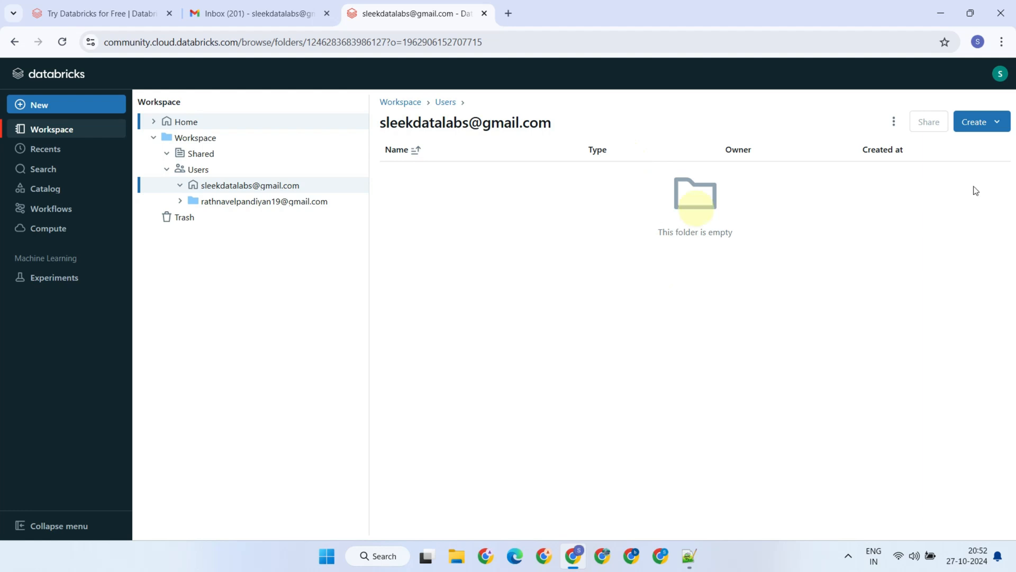
Step: Create a folder named Demo in the user folder
click(976, 122)
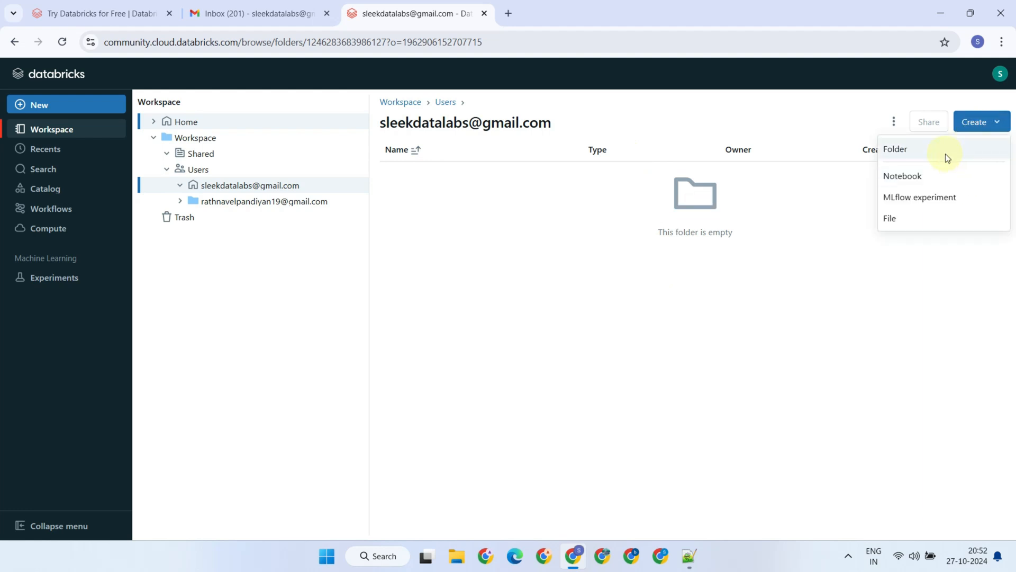
click(895, 148)
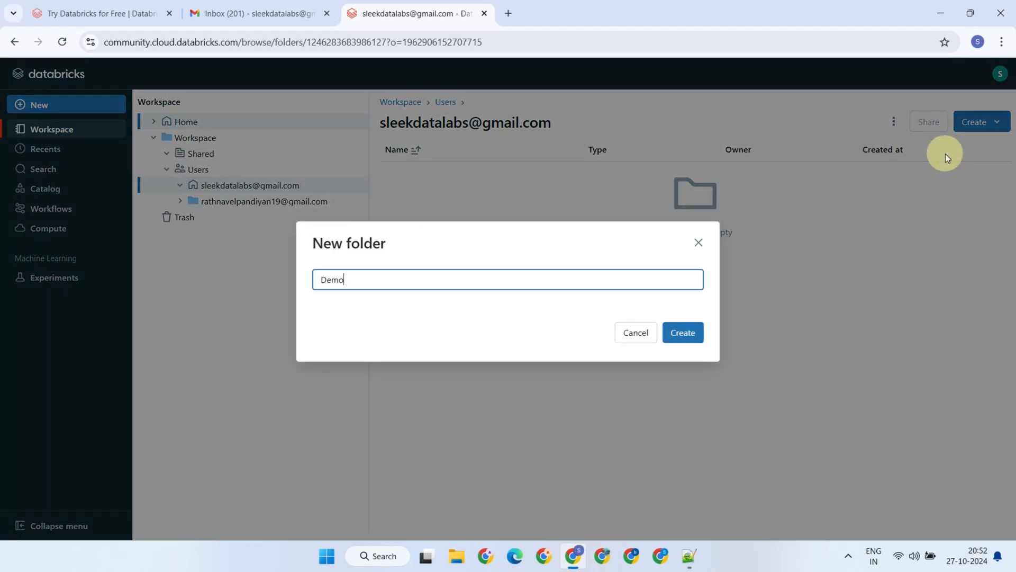
click(682, 332)
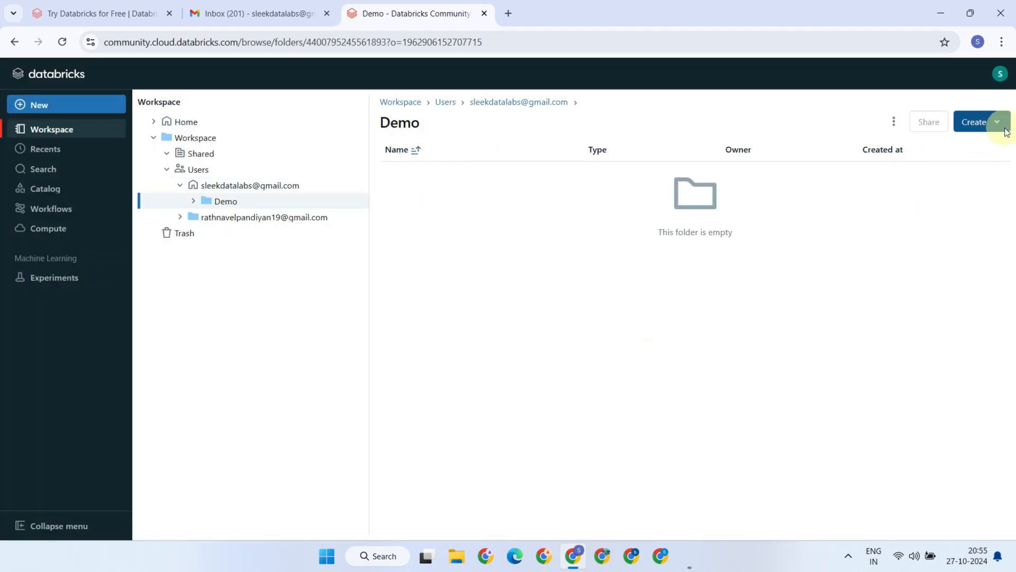
click(974, 121)
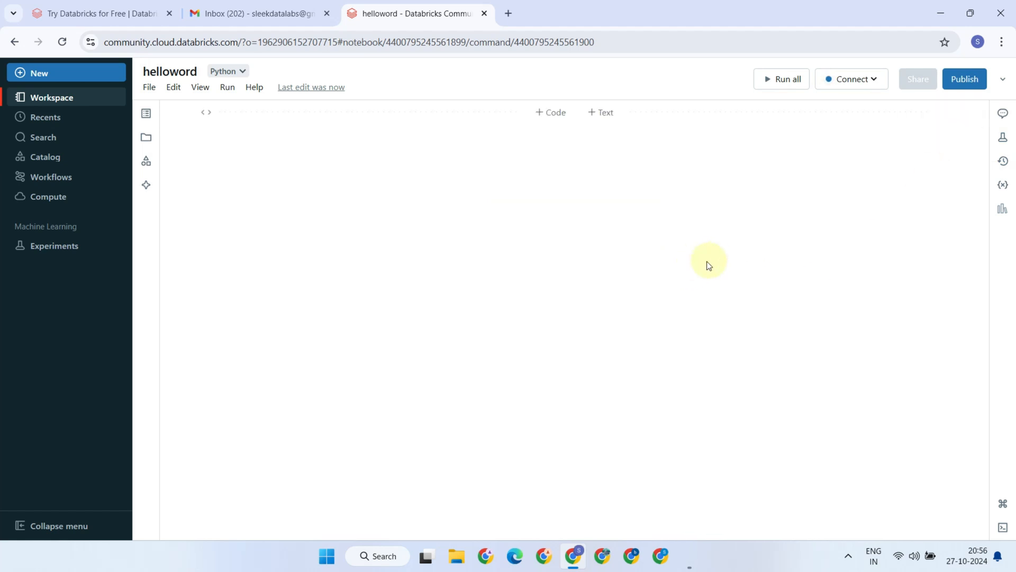
mouse_move(575, 187)
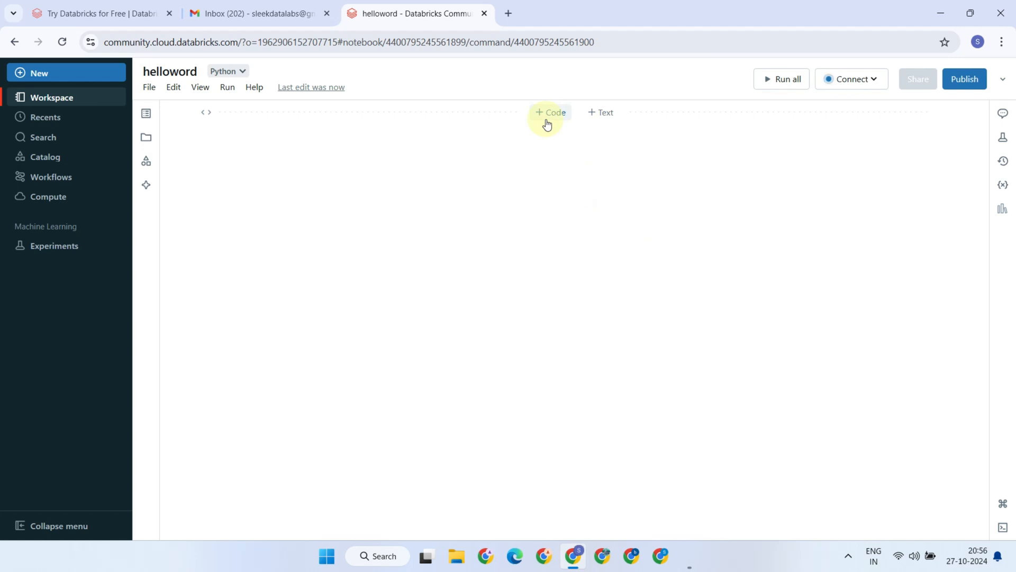
mouse_move(626, 121)
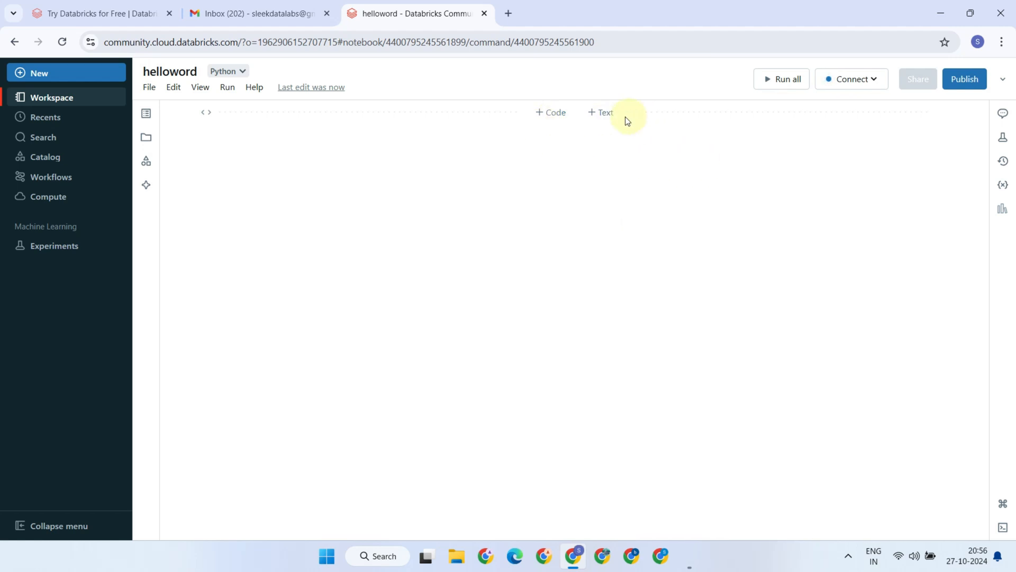
Step: Add a Markdown cell titled 'Basic Hello World Example' with a one-line description
click(601, 112)
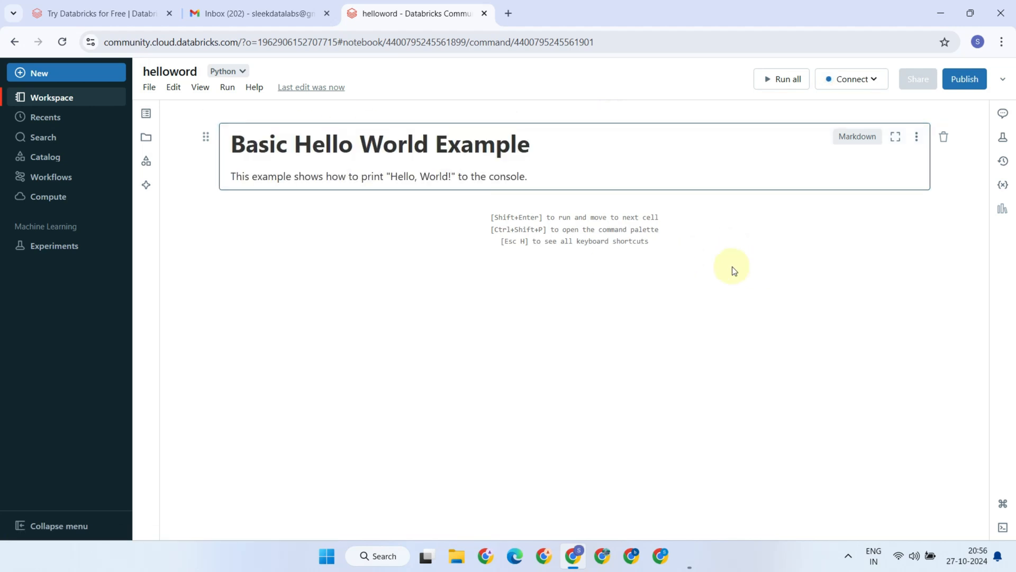
mouse_move(857, 136)
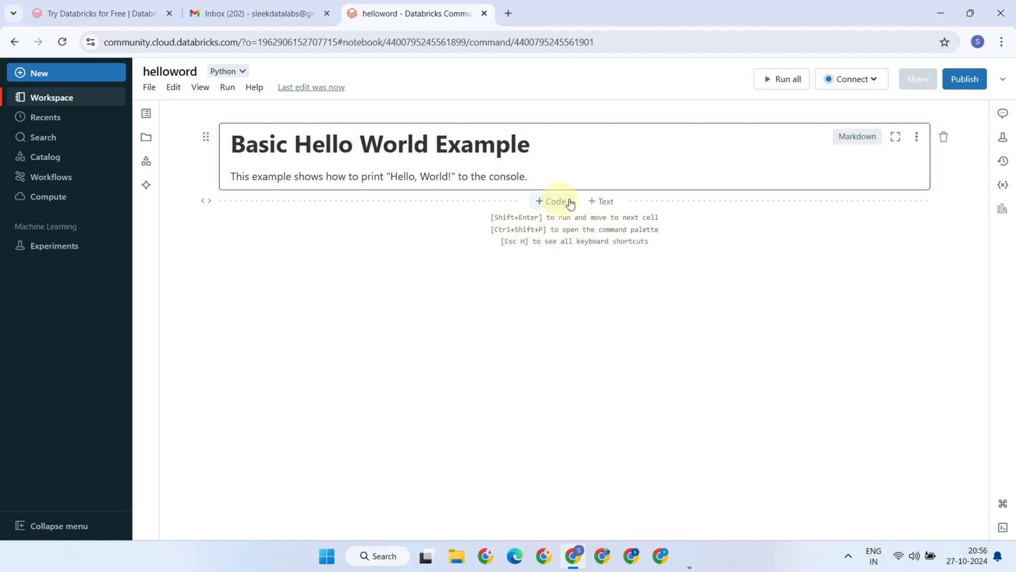
Step: Add code cells with message = "Hello, World!" and print(message)
click(551, 202)
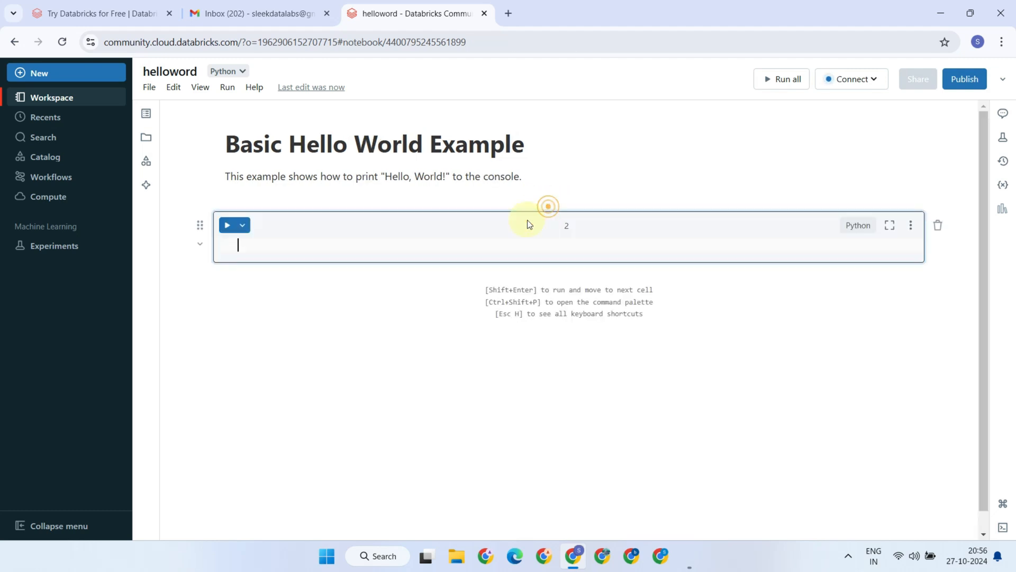
text(message = "Hello, World!")
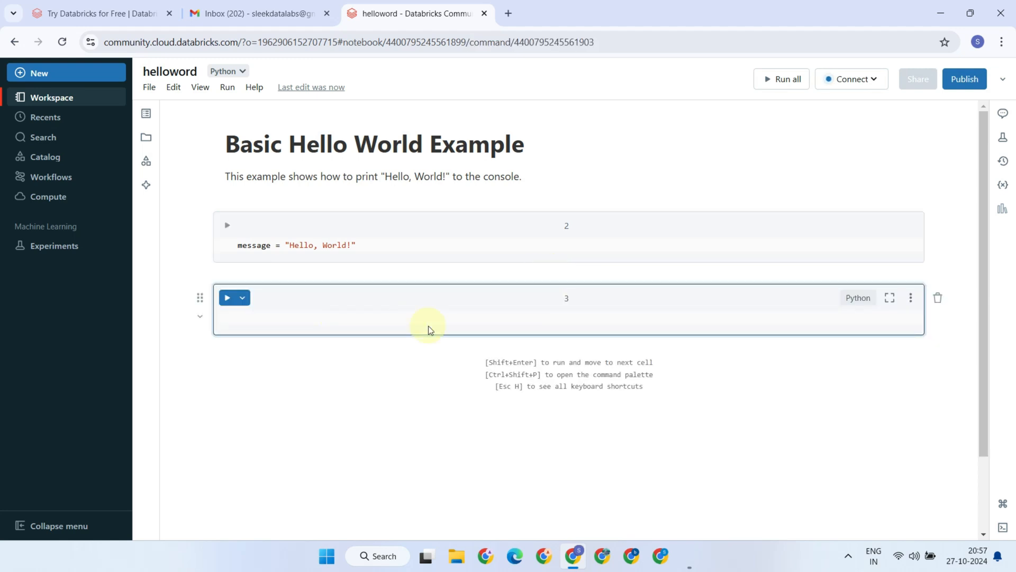
text(print(message))
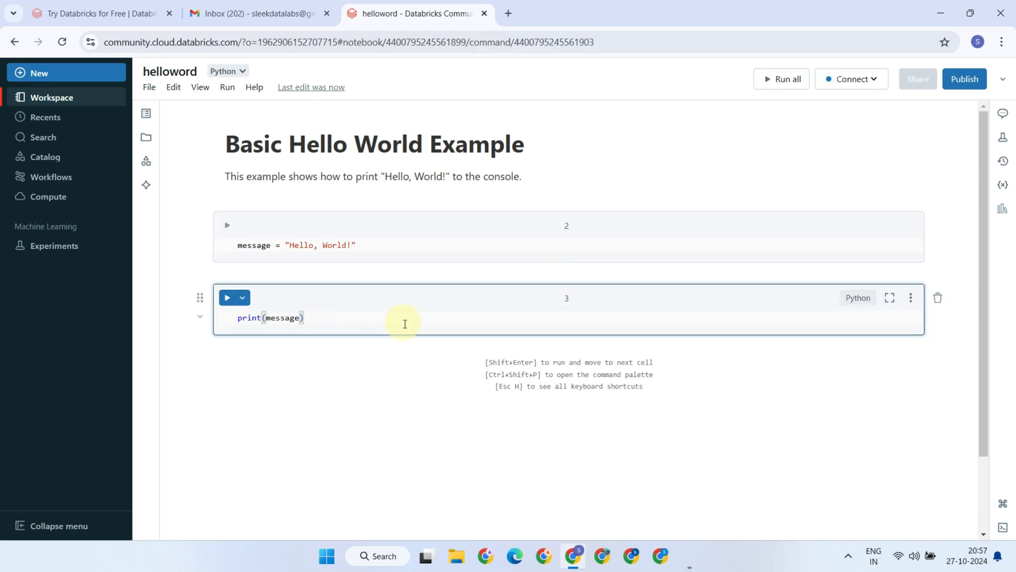
mouse_move(693, 460)
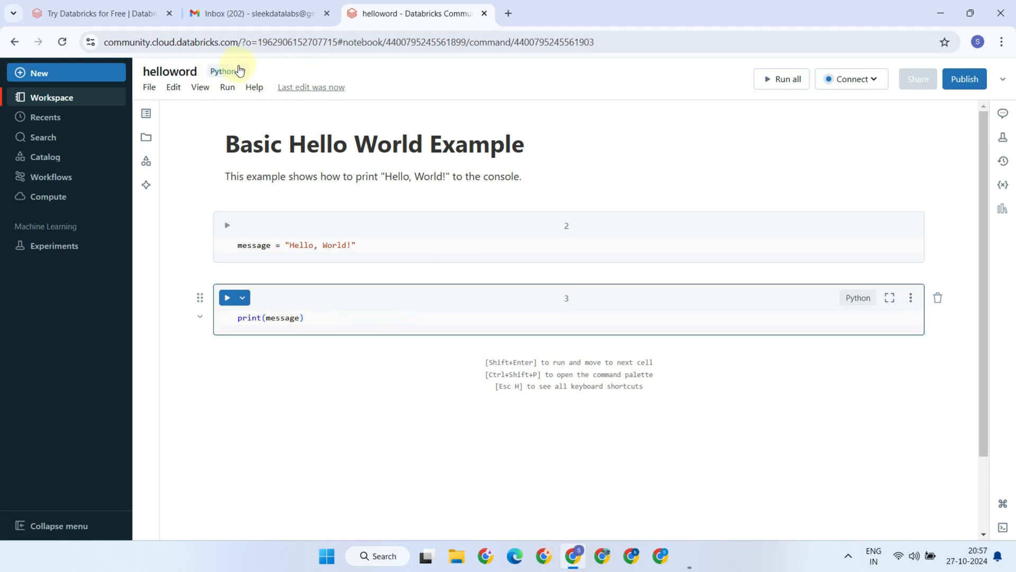
click(227, 72)
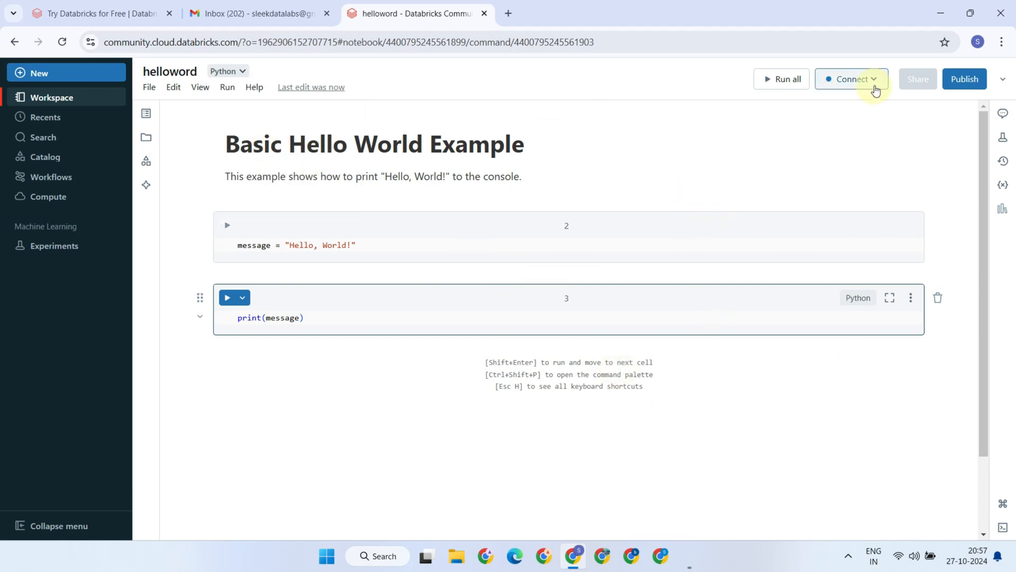
Step: Attach the helloword notebook to DeomCluster and run all its cells
click(851, 78)
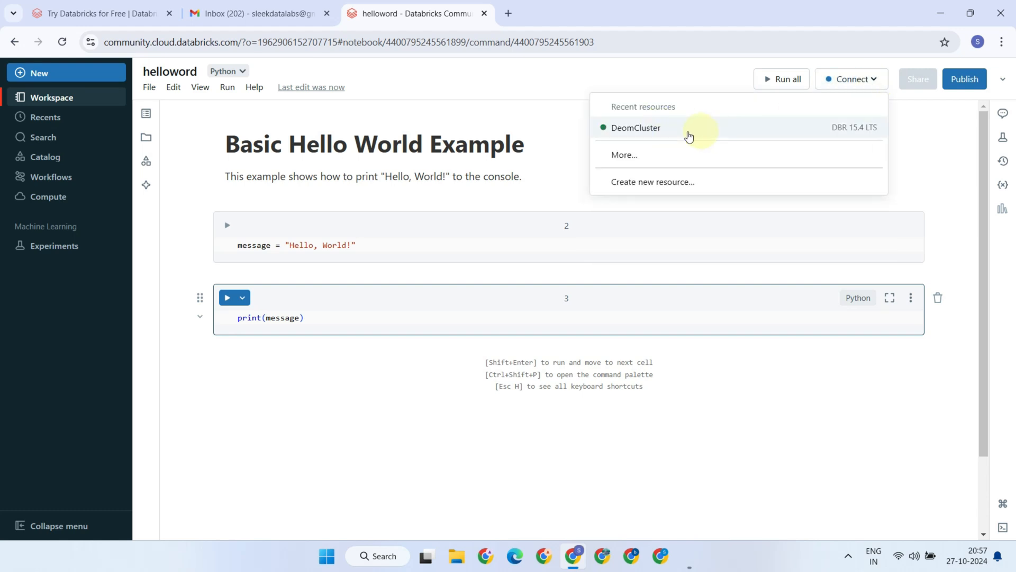
click(636, 128)
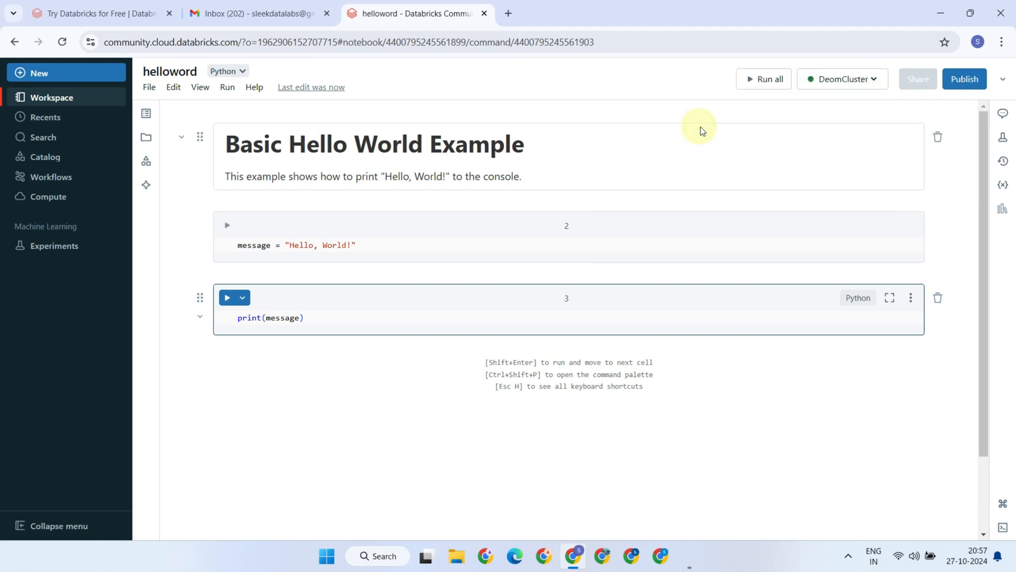
click(763, 79)
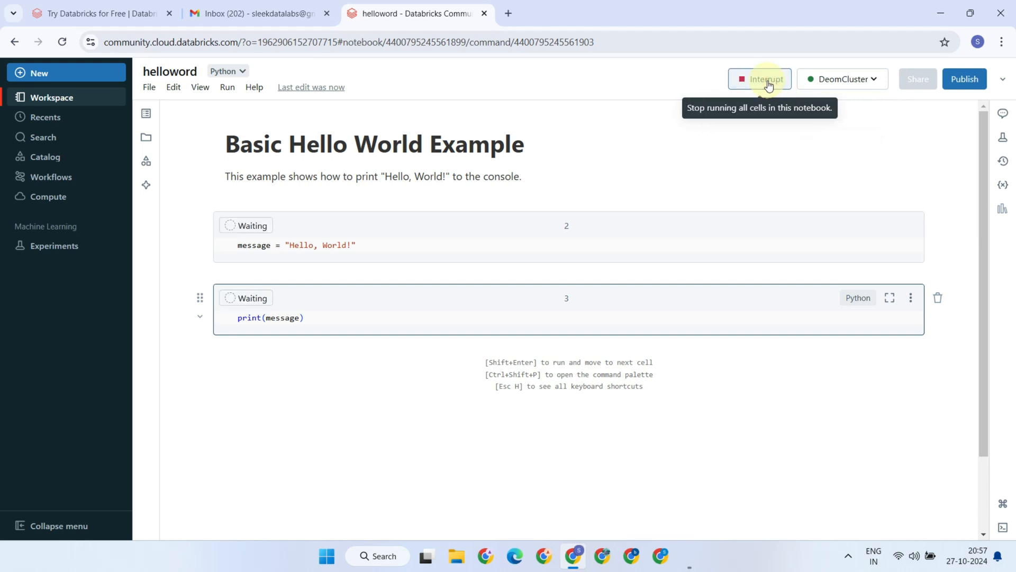
mouse_move(794, 409)
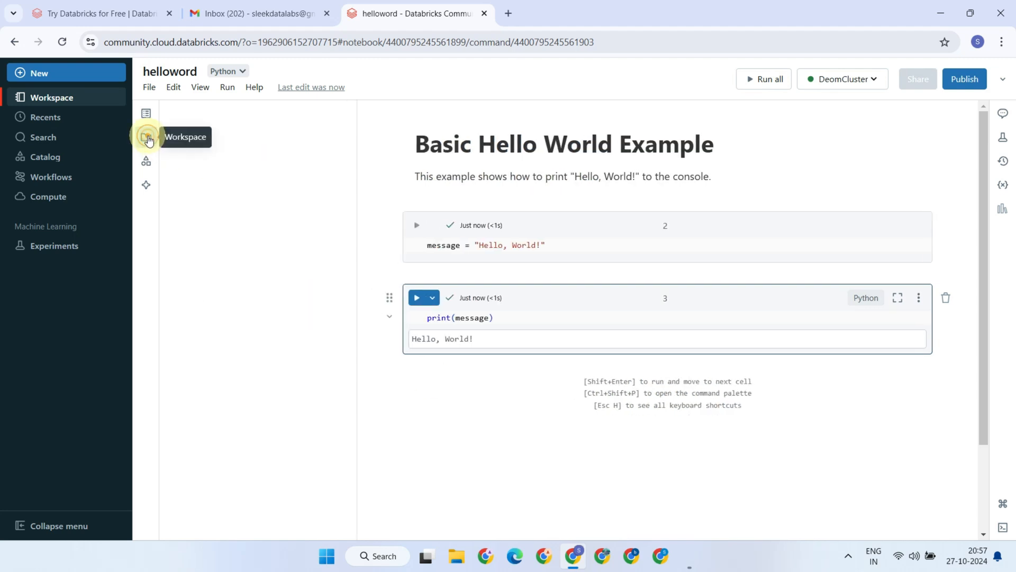
Step: Create a notebook in the Demo folder and begin renaming it to data-processing
click(349, 130)
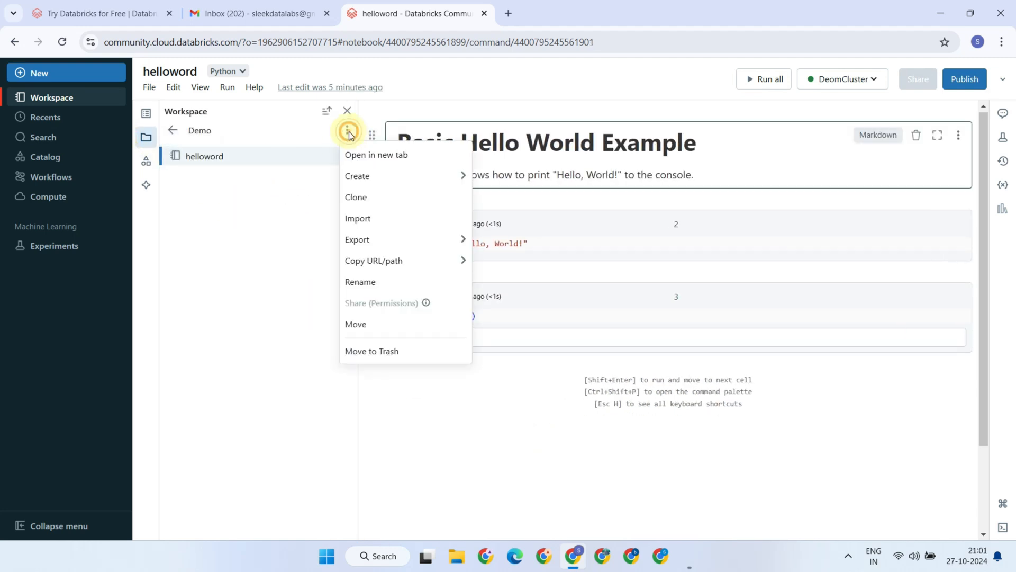
click(357, 179)
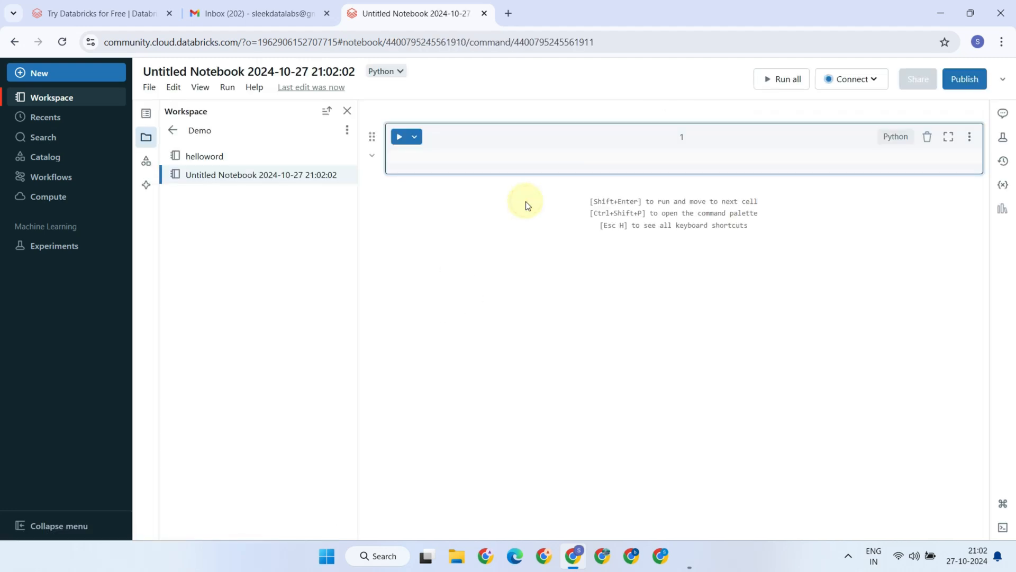
right_click(261, 174)
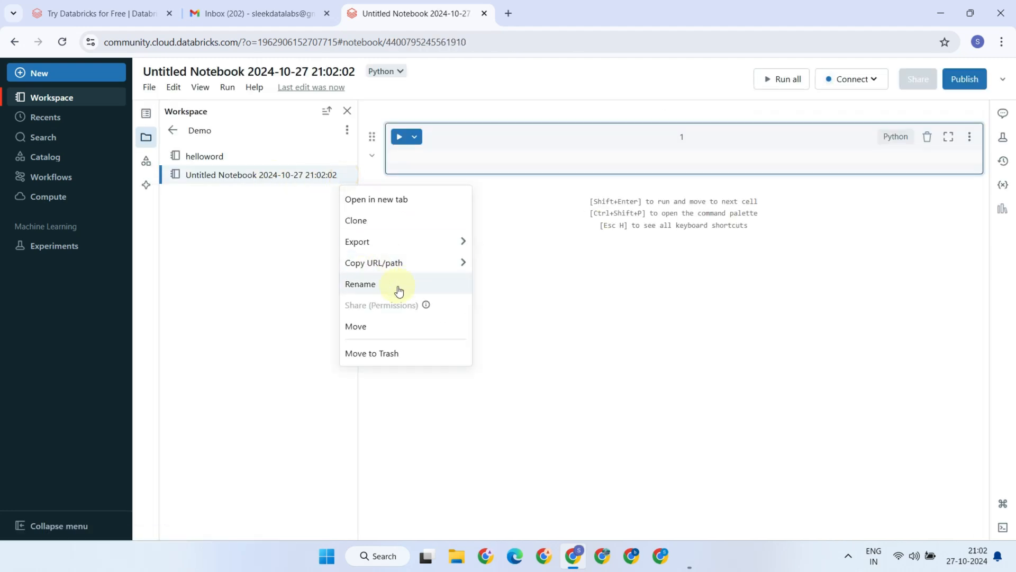
click(360, 284)
text(data-processing)
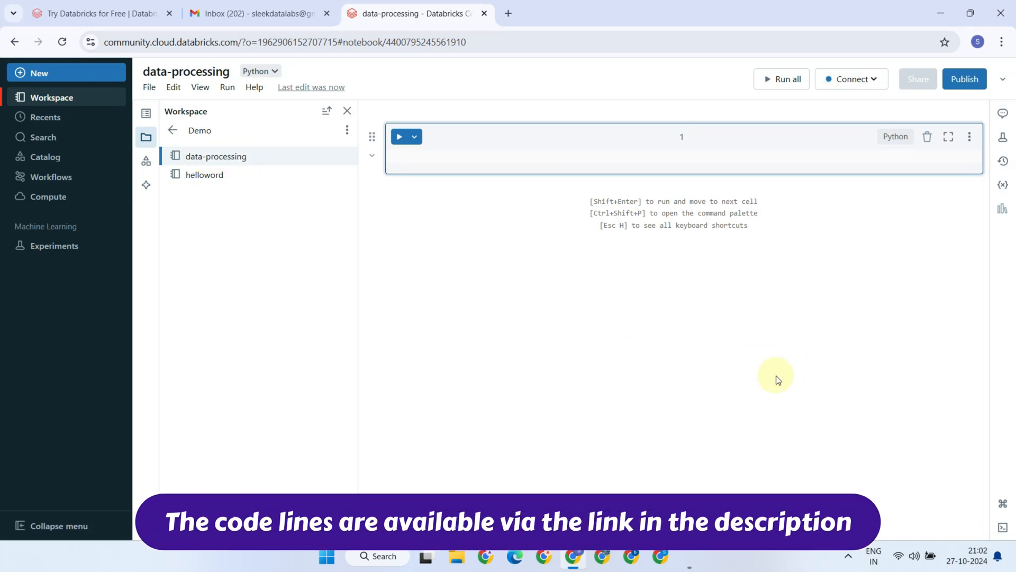
mouse_move(897, 138)
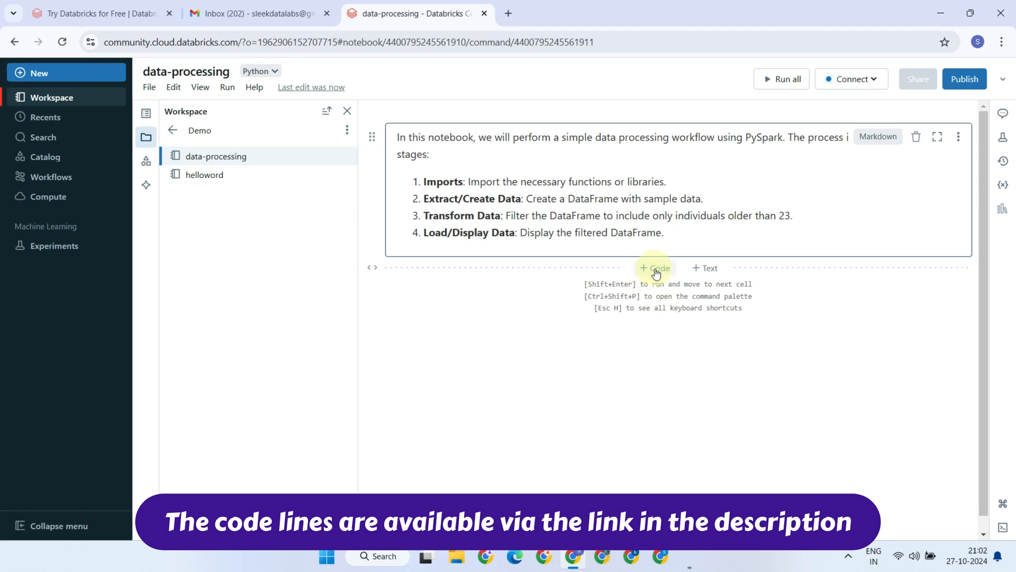
Step: Add code cells for the col import, Name/Age DataFrame, age-above-23 filter, and df_filtered.show()
click(655, 267)
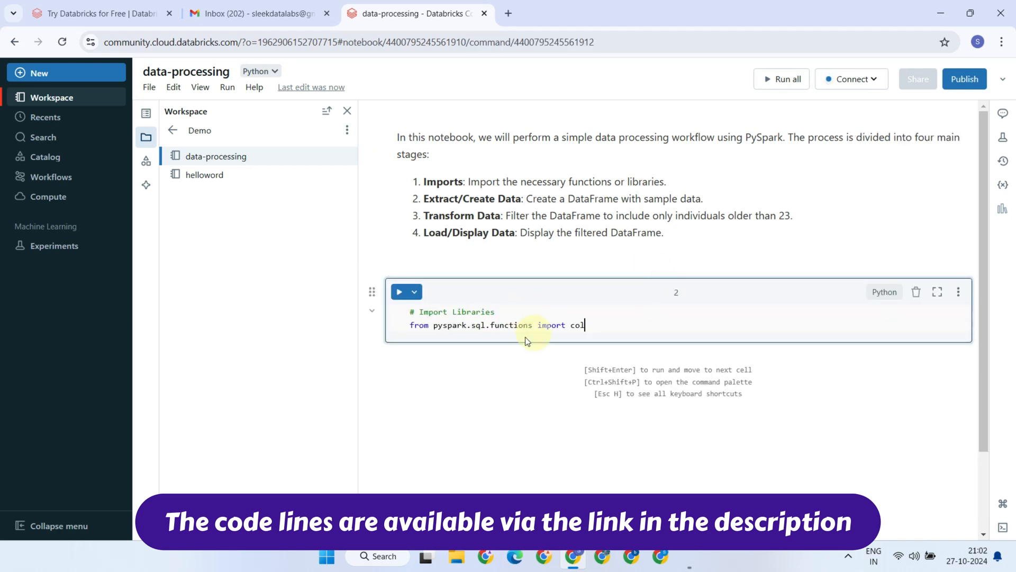
scroll(down, 3)
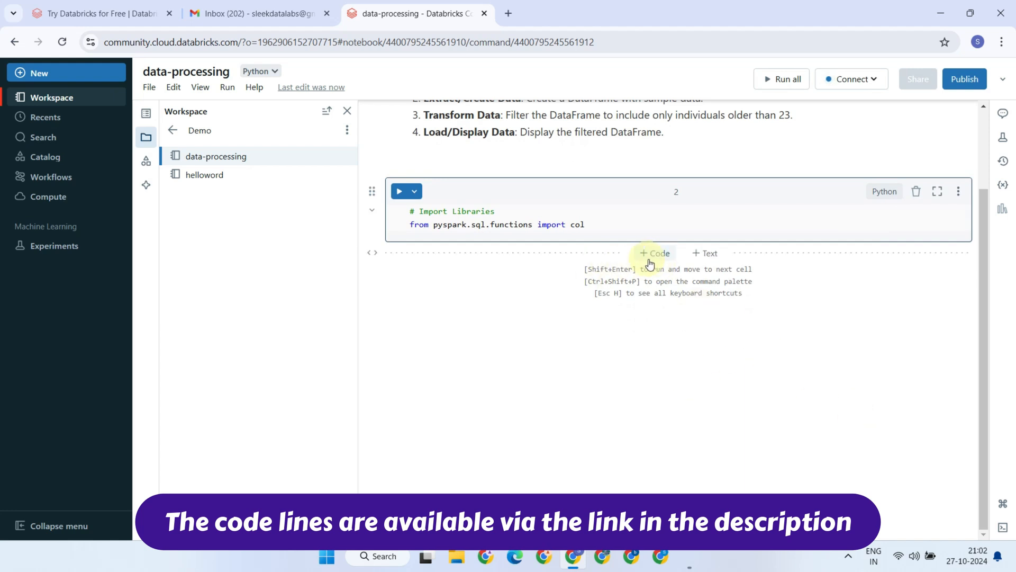
click(654, 253)
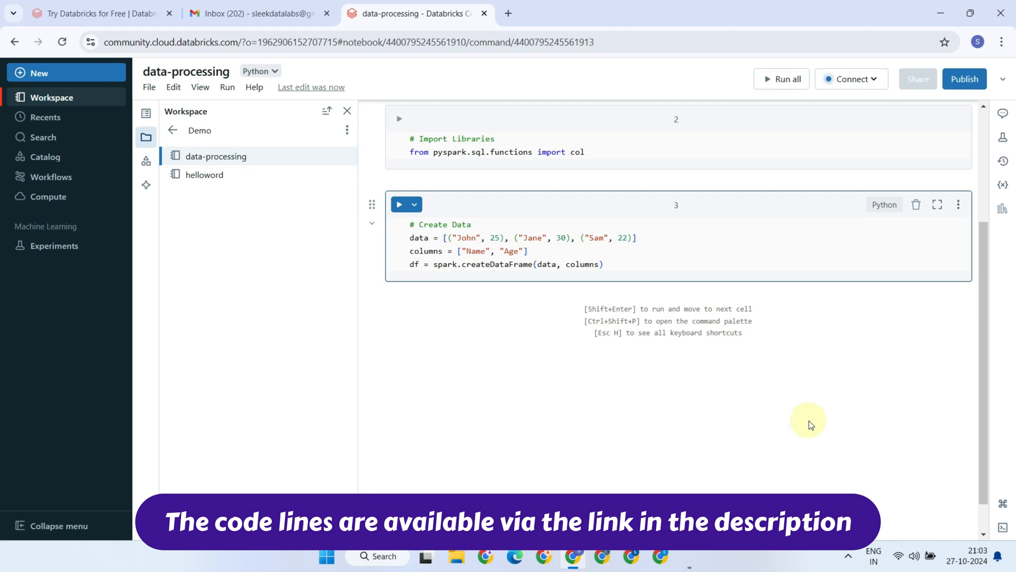
click(657, 293)
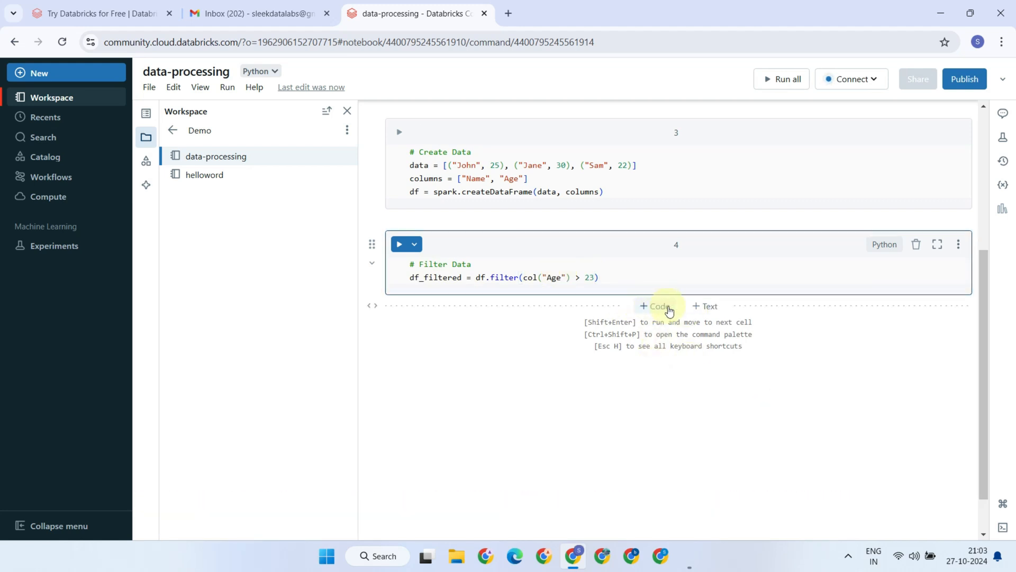
click(655, 306)
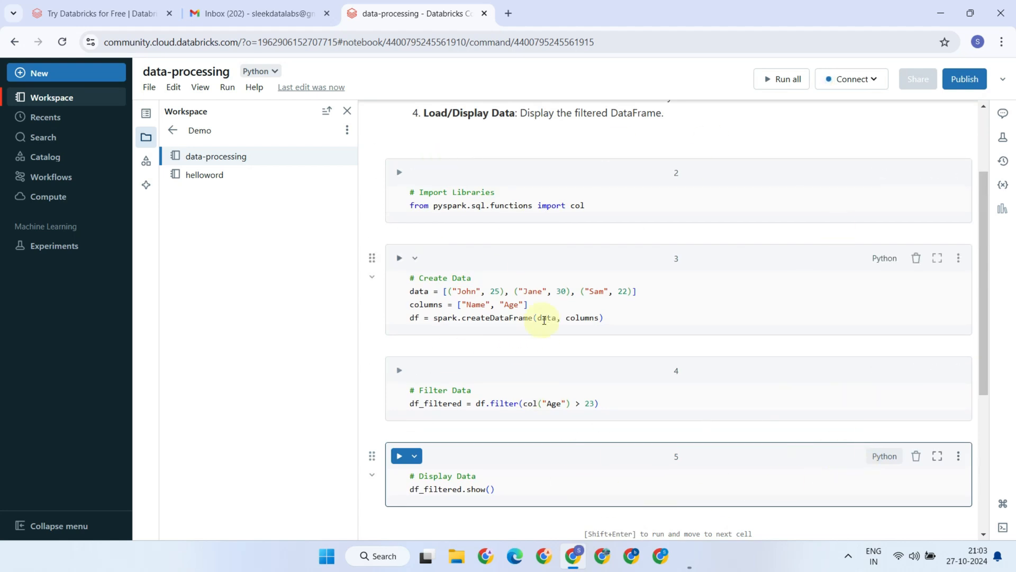
click(852, 79)
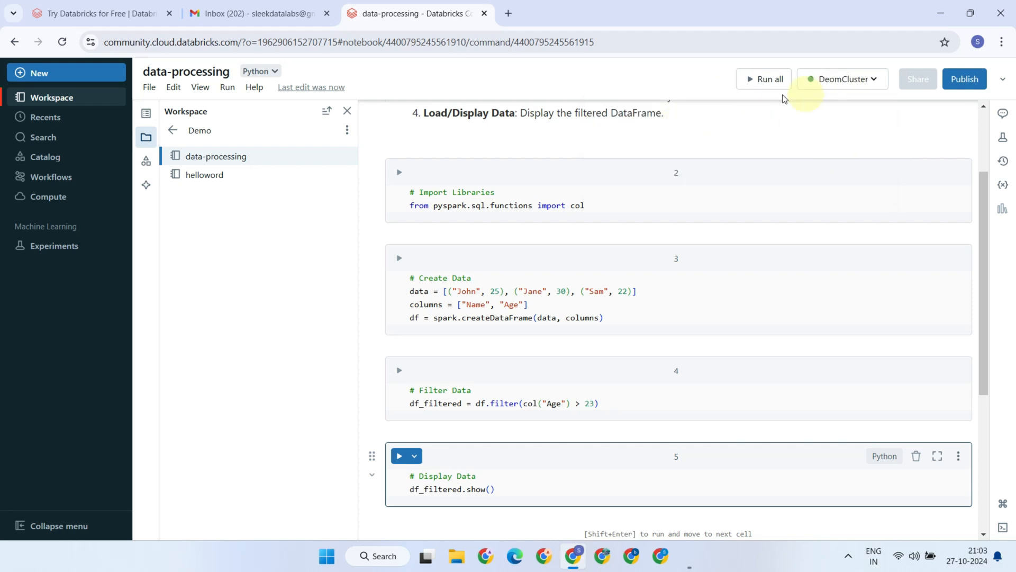
mouse_move(763, 79)
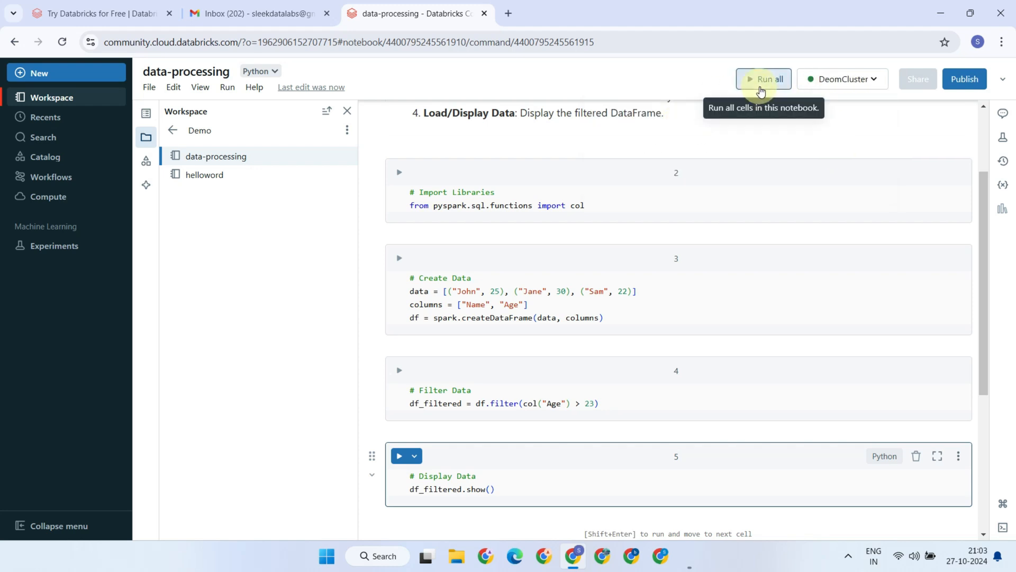
Step: Run all cells so the filtered table shows John (25) and Jane (30)
click(762, 79)
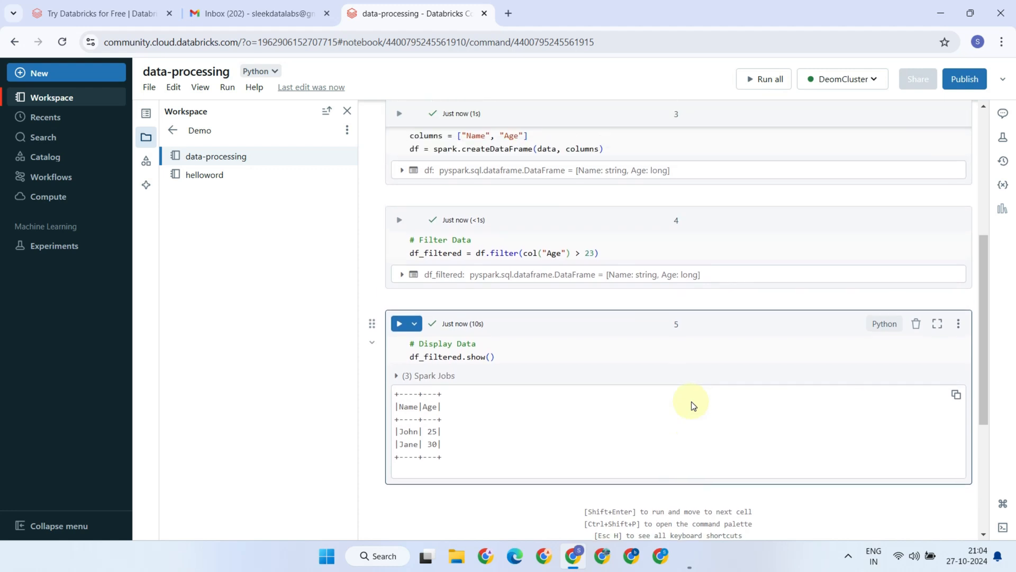
mouse_move(398, 326)
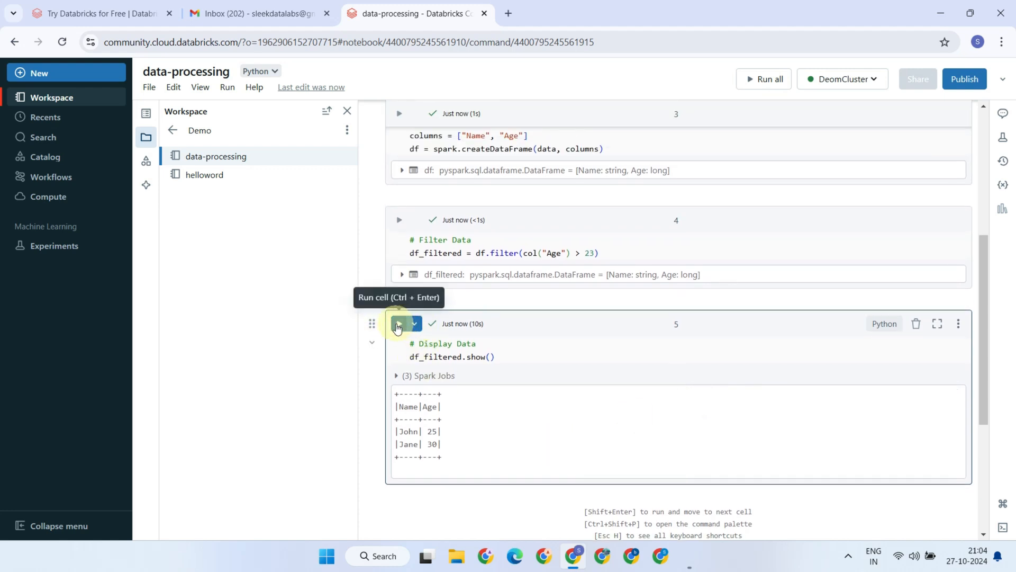
Step: Rerun cell 5, the df_filtered.show() display cell
click(399, 324)
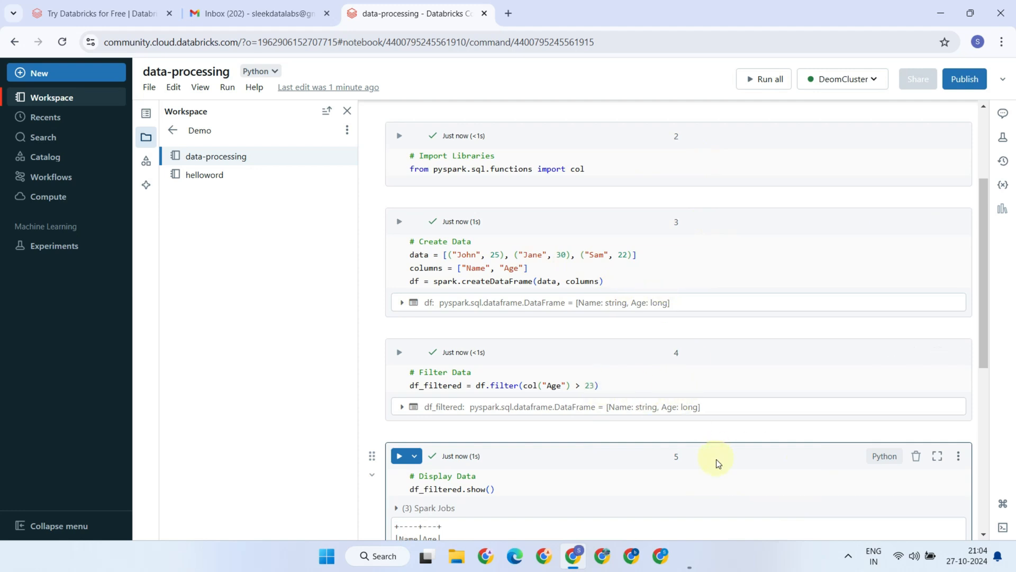
mouse_move(716, 464)
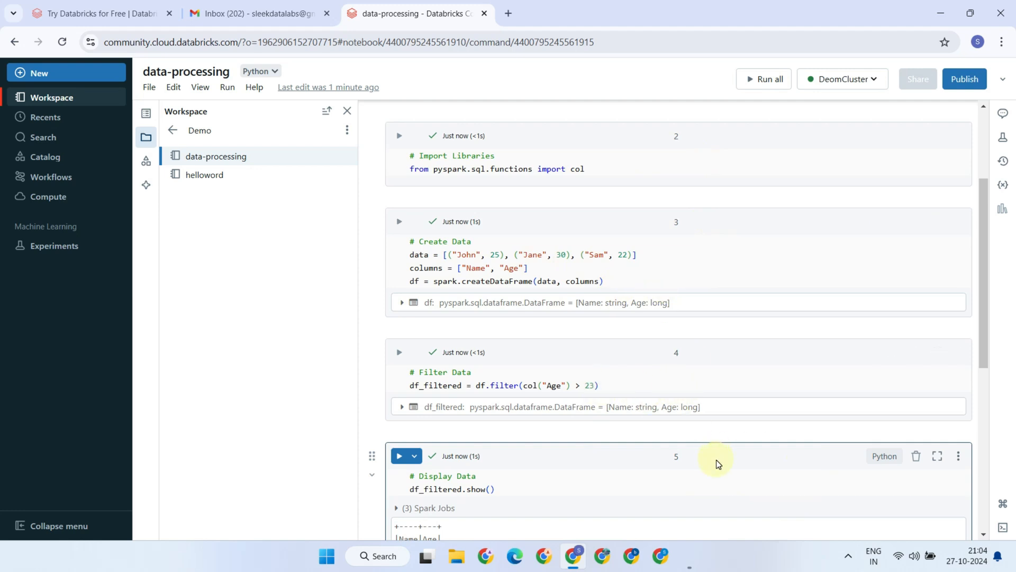